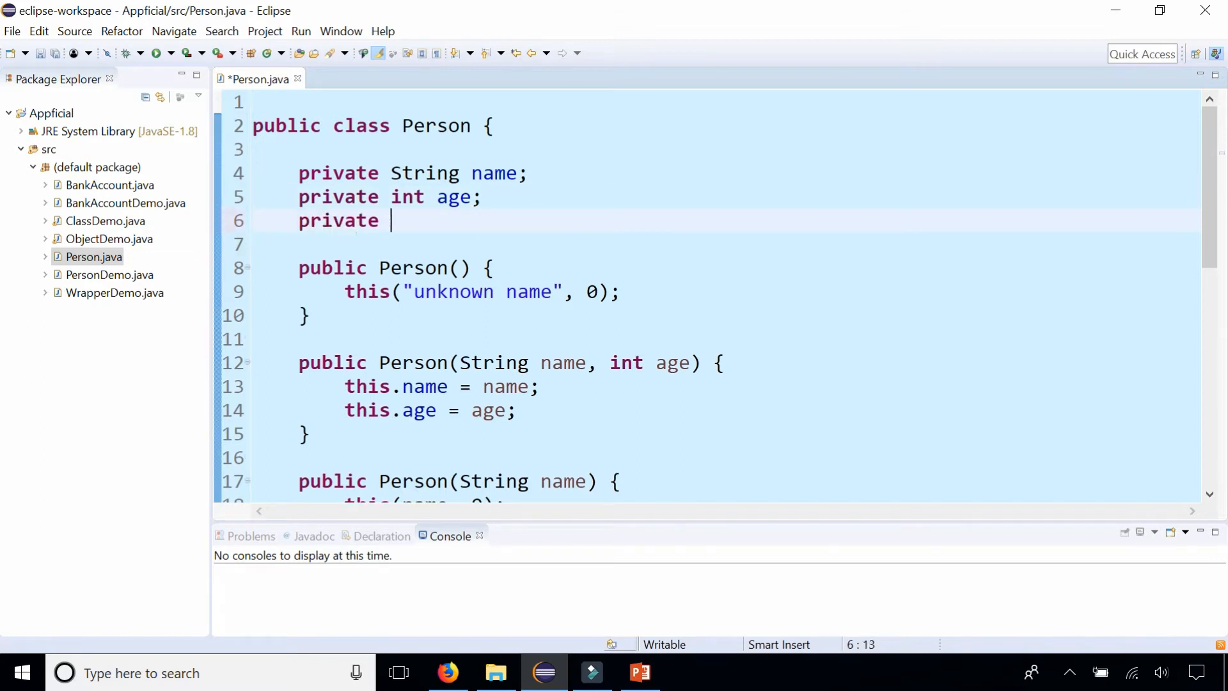
- Declare the field 'private Car car;' in the Person class
type("Car")
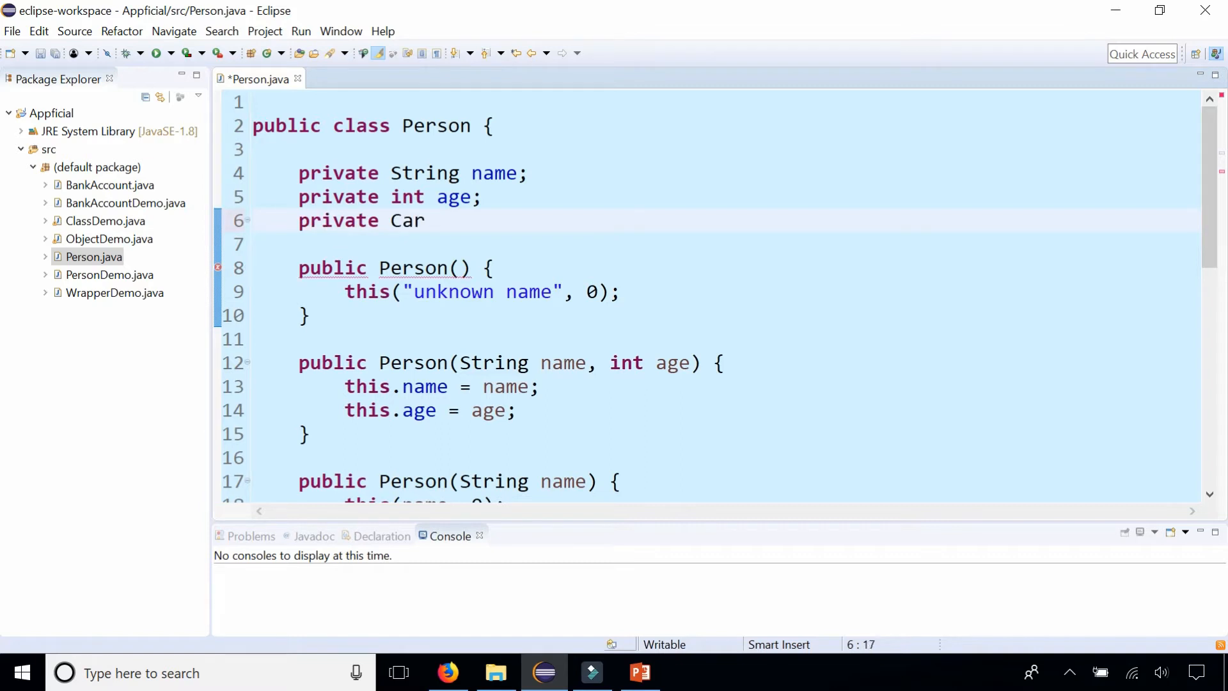
type("car;")
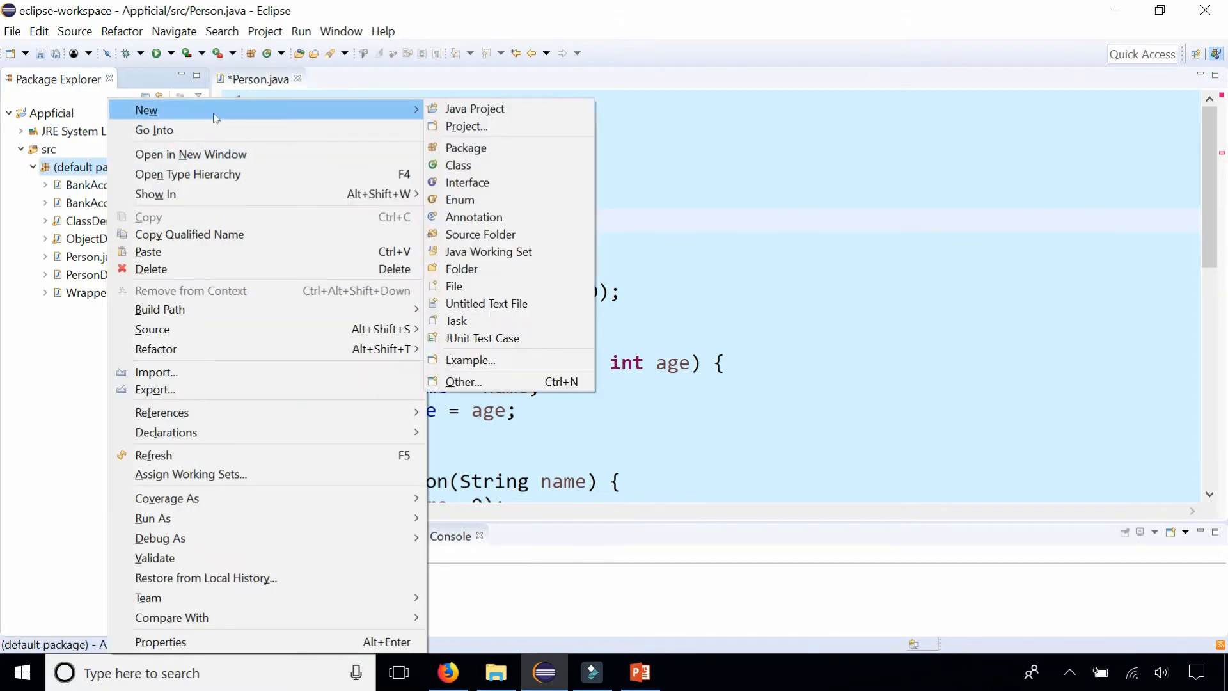
mouse_move(458, 165)
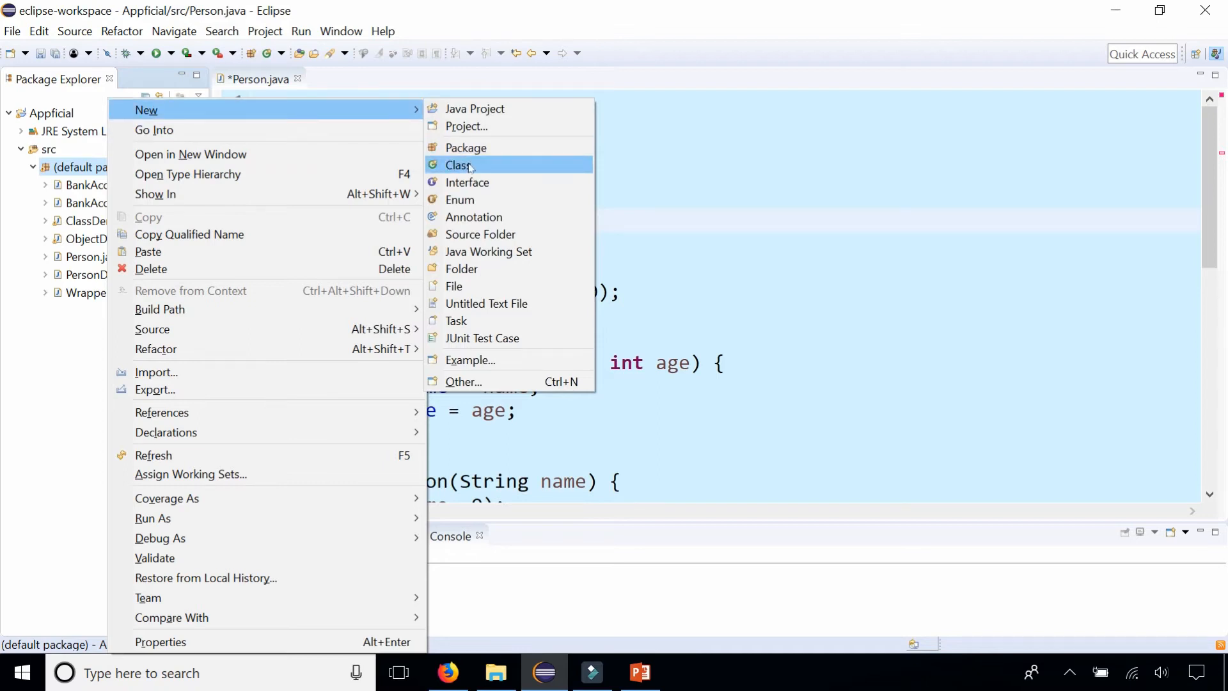
- Create an empty Car class in the default package, save all files and return to Person.java
left_click(458, 165)
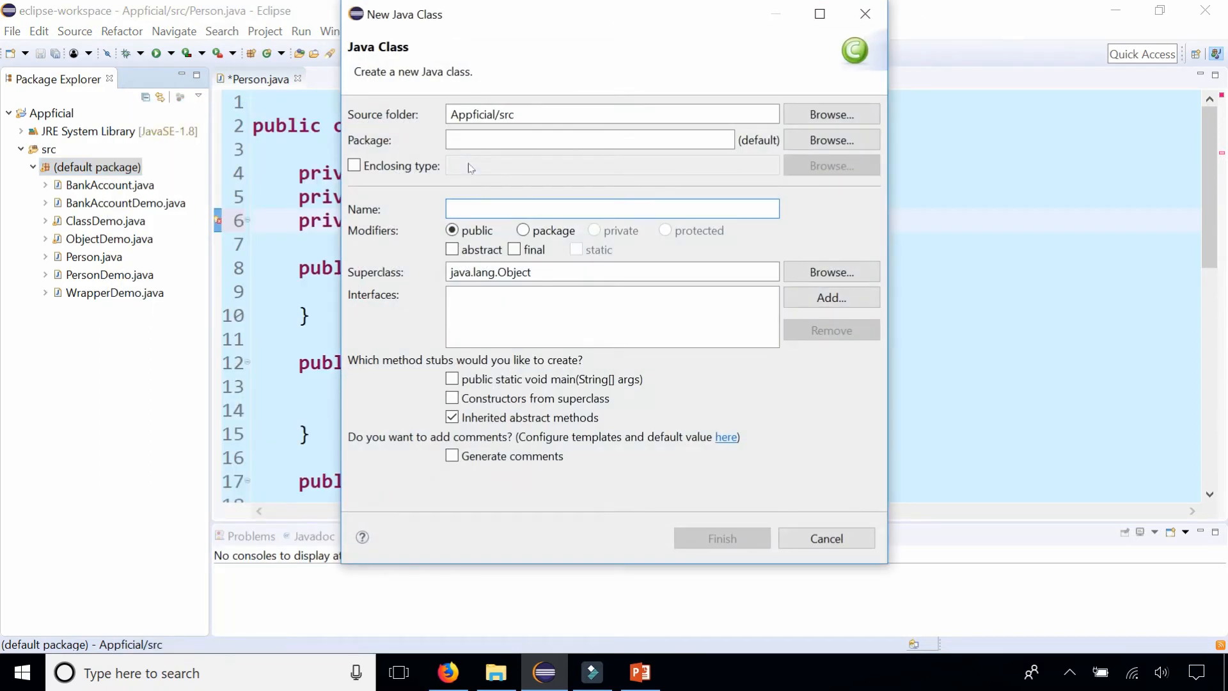
type("Car")
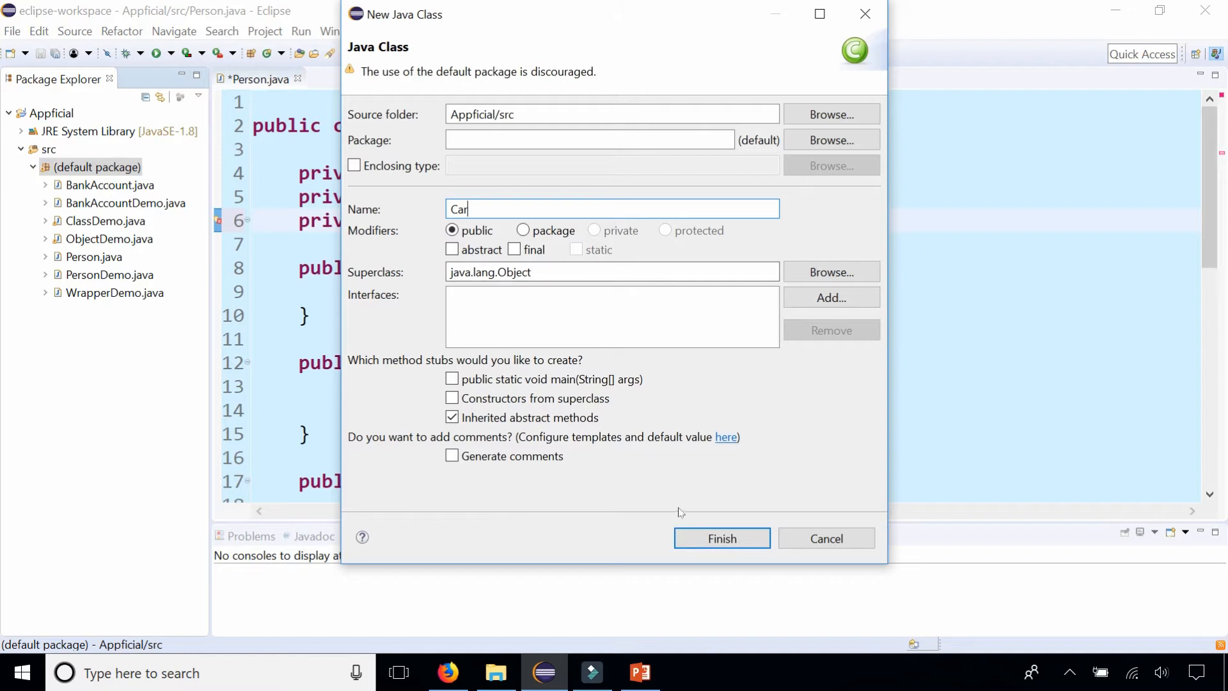
left_click(720, 539)
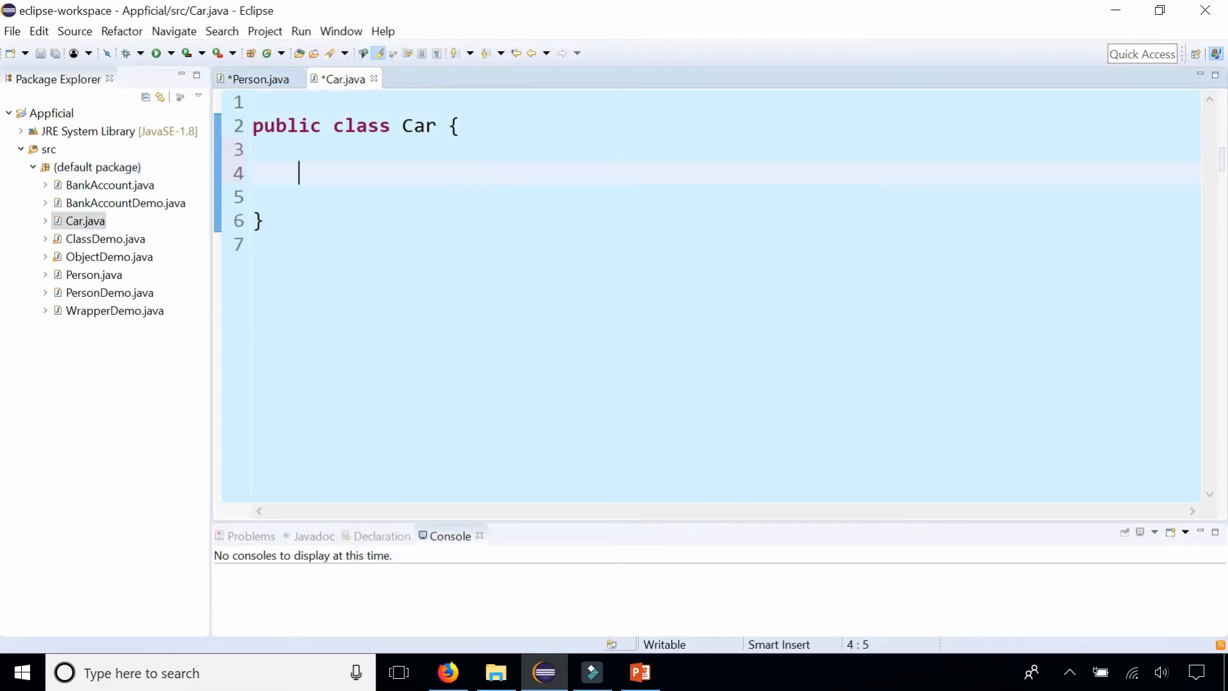
left_click(54, 53)
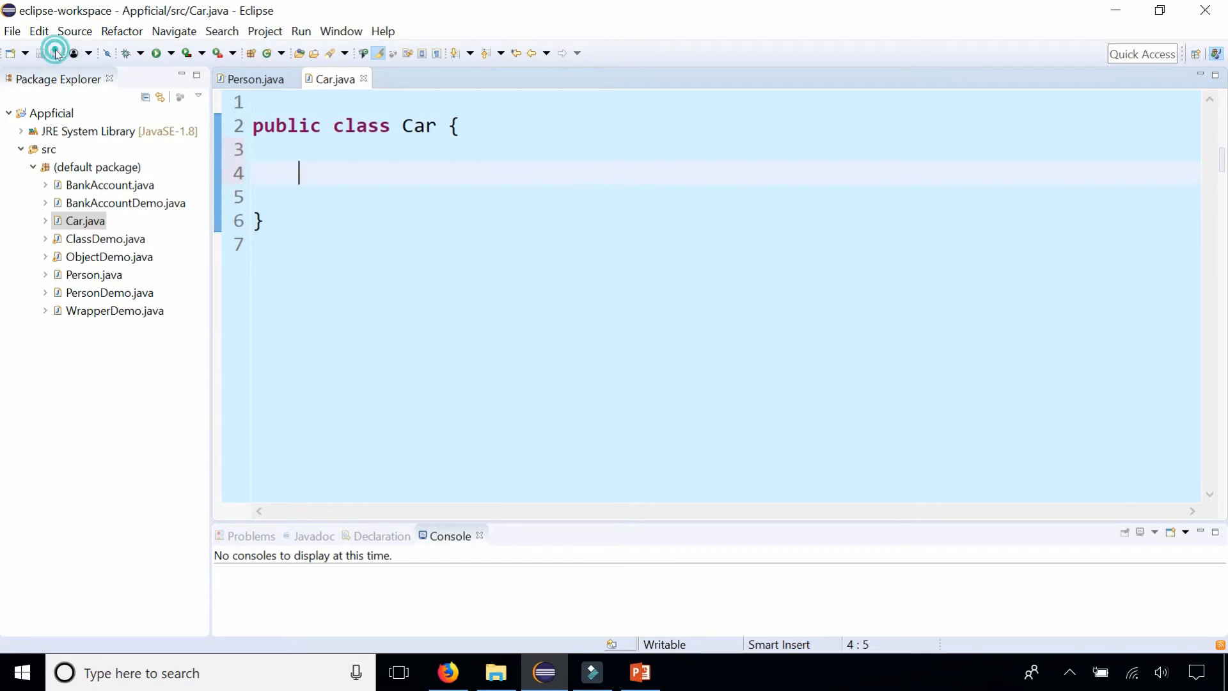
left_click(252, 78)
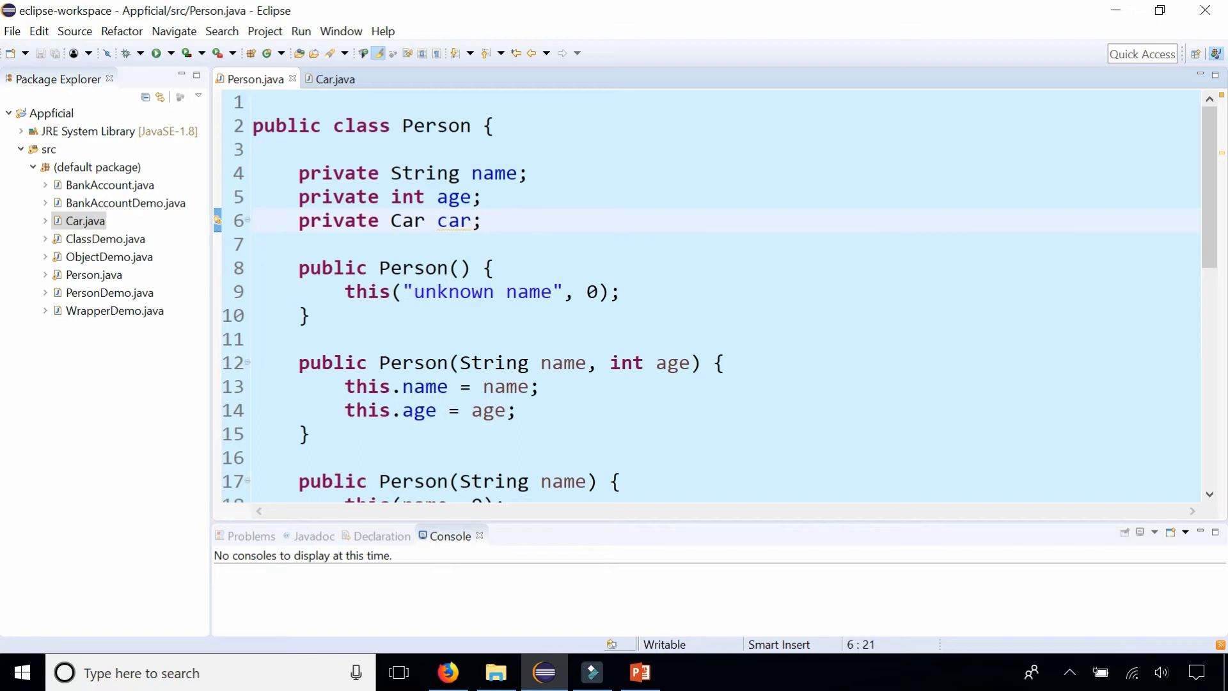
- In Car.java, declare private String fields make and model
left_click(335, 80)
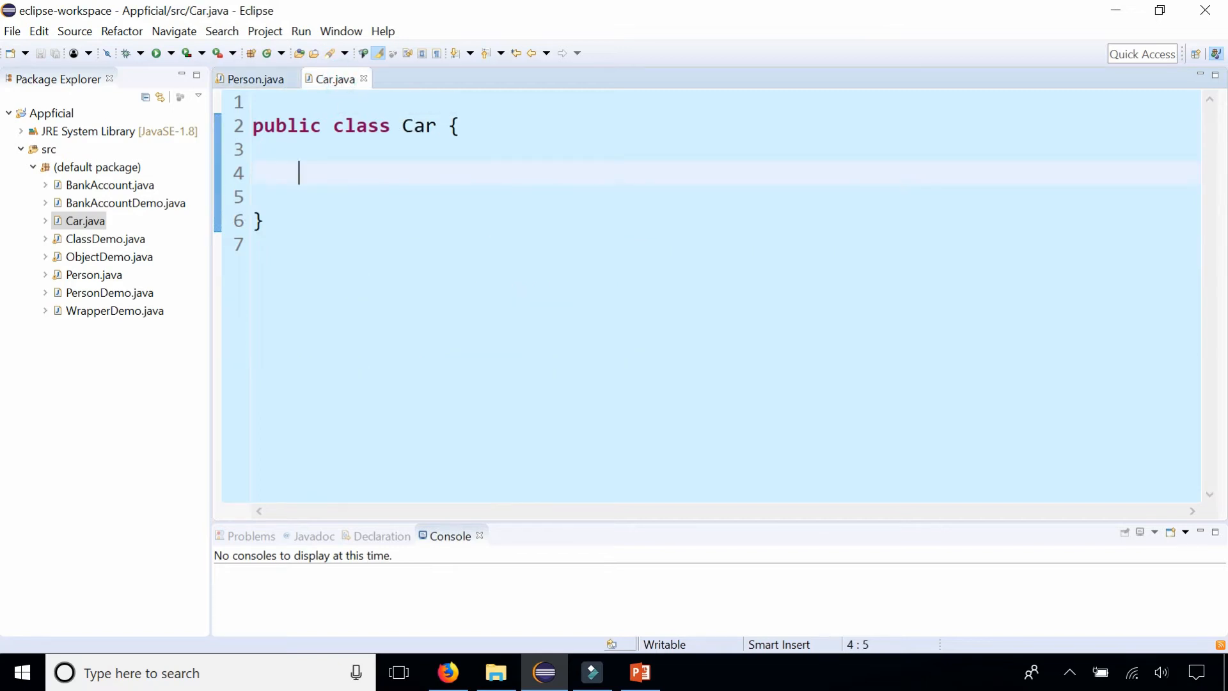
type("pr")
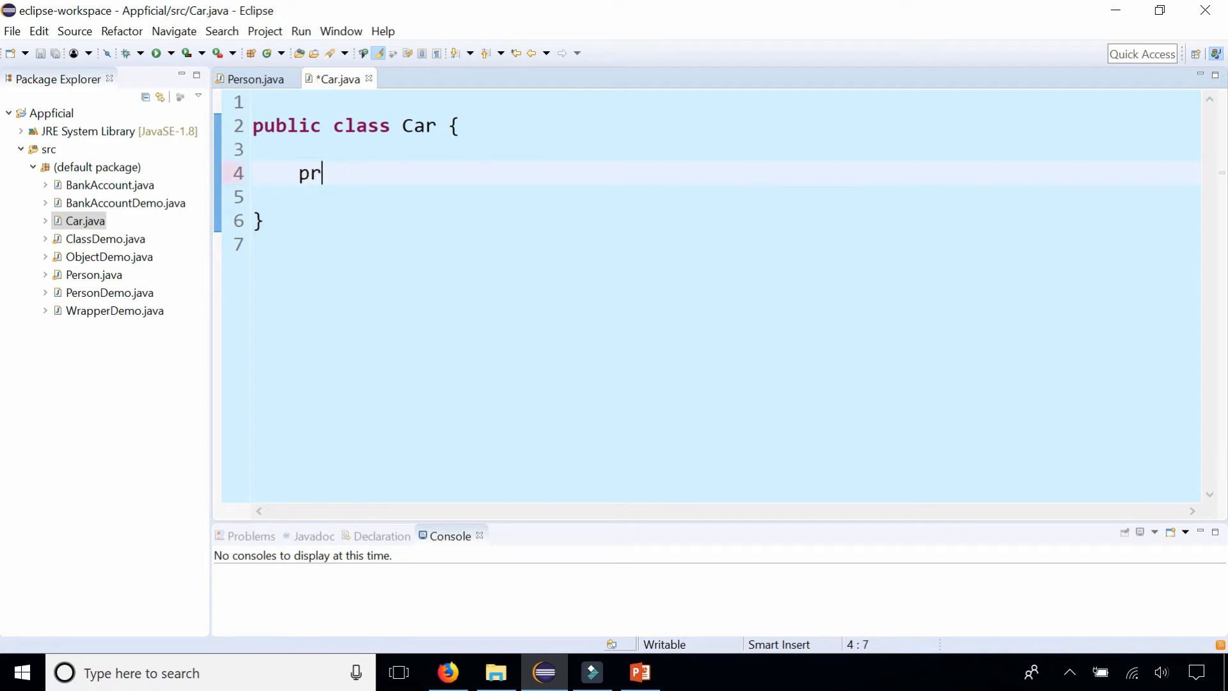
type("ivate")
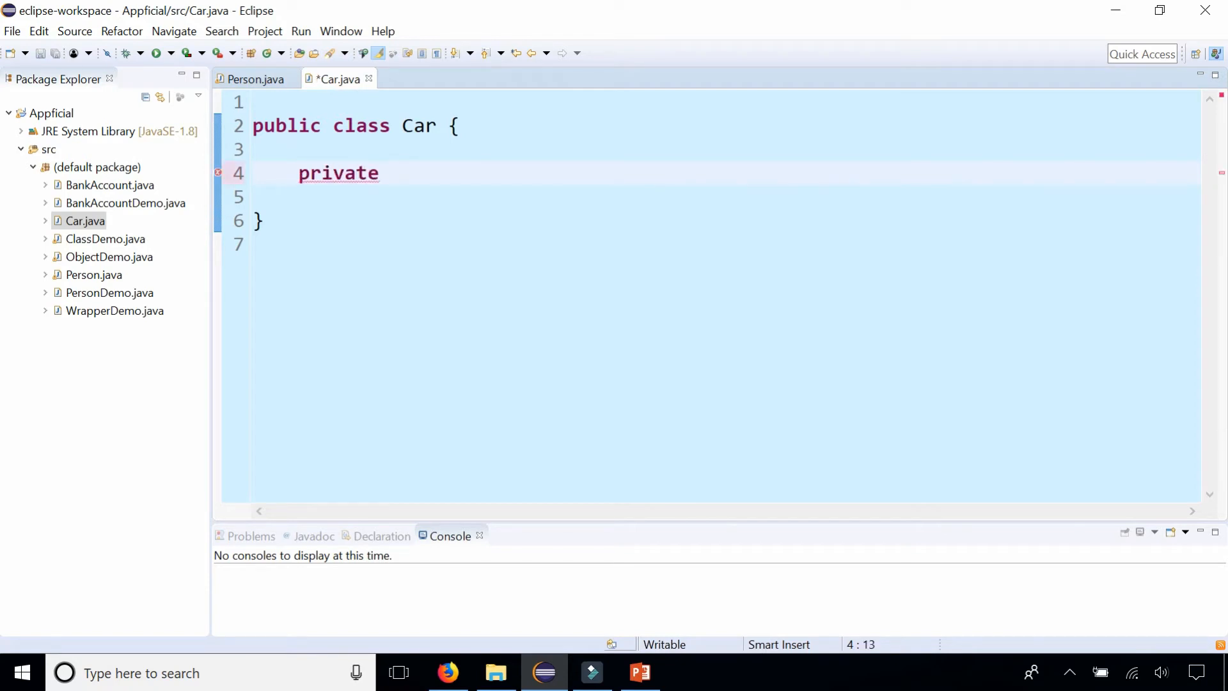
type("Strig")
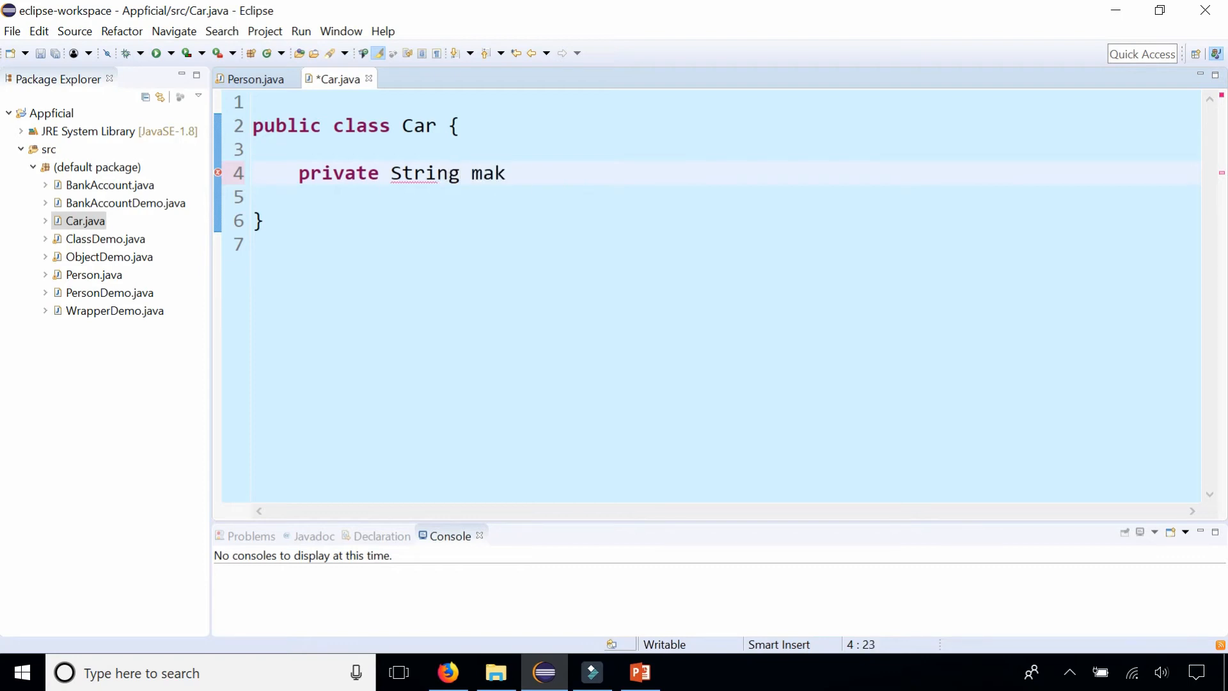
type("e;")
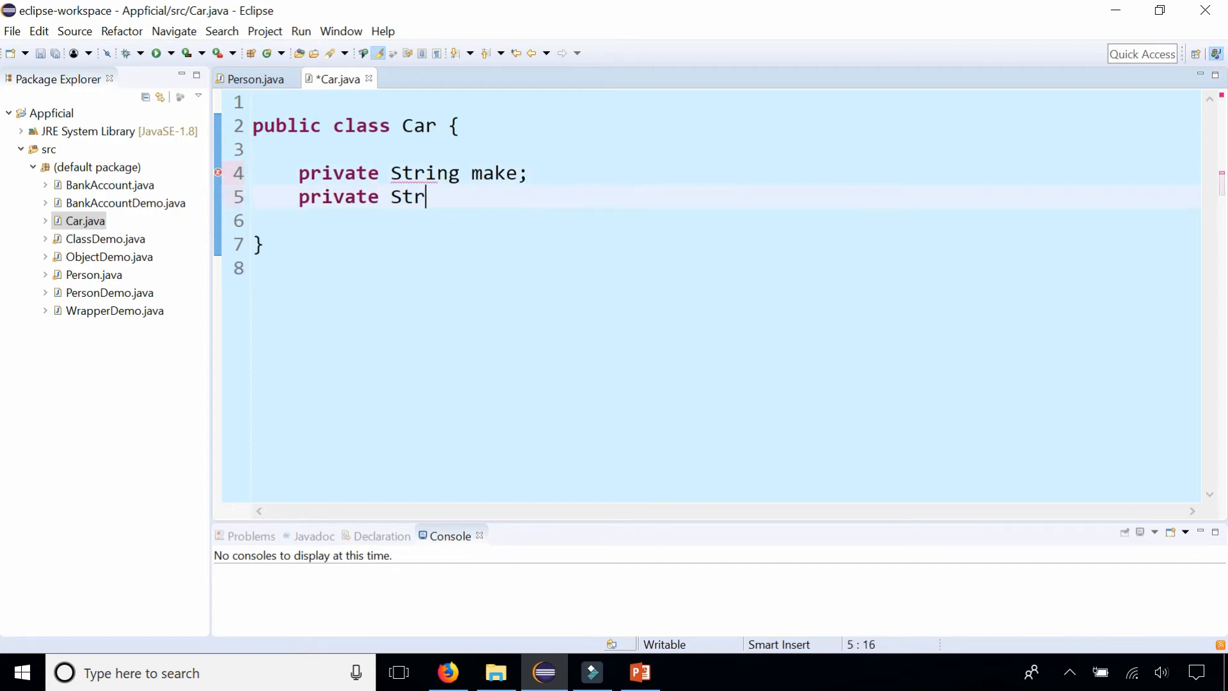
type("ing model;")
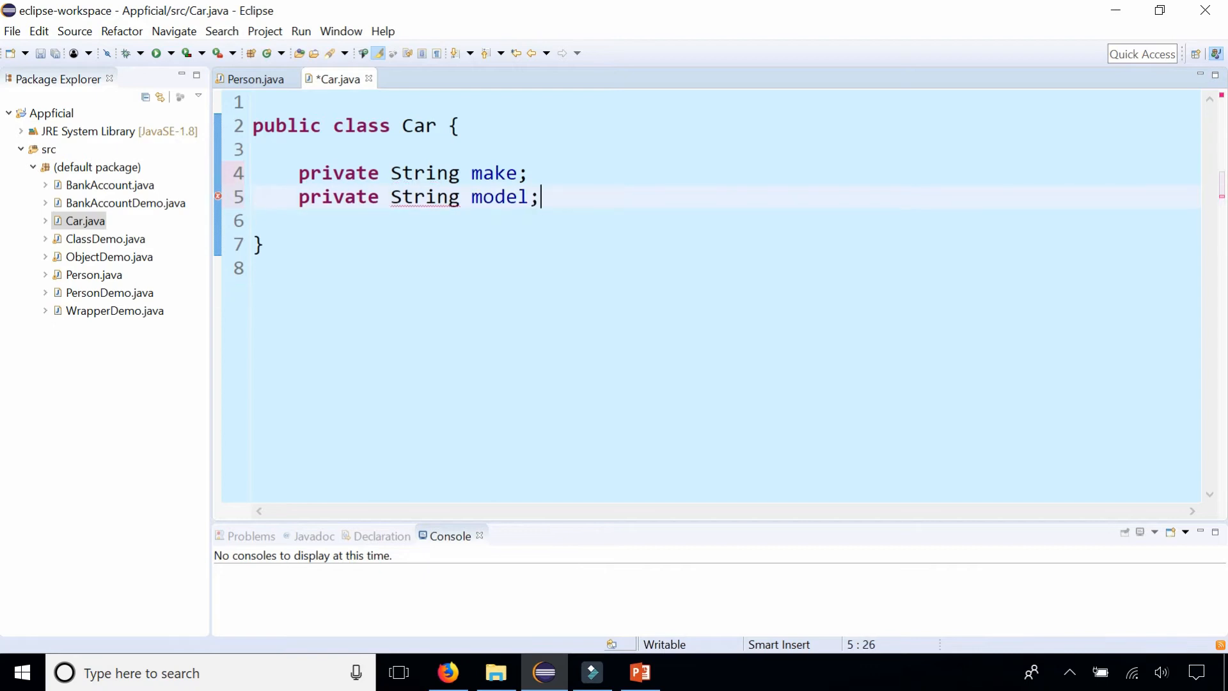
- Declare private fields double fuel, String color and int odometer in Car
type("private")
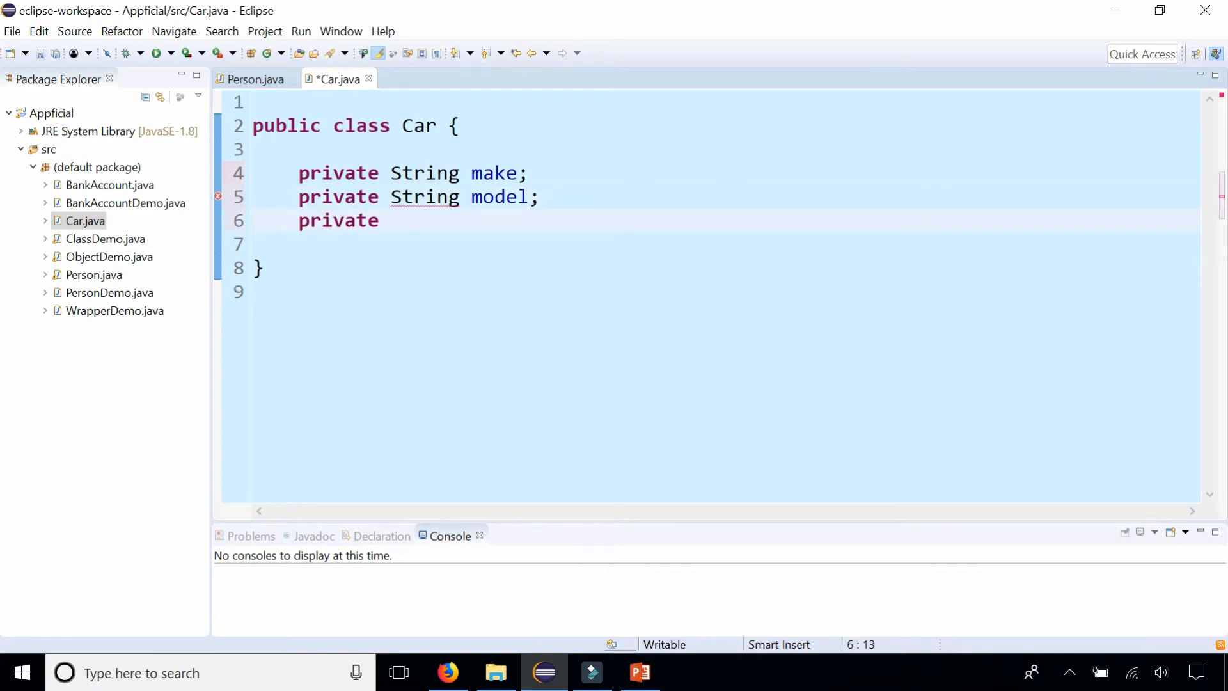
type("double fuel;")
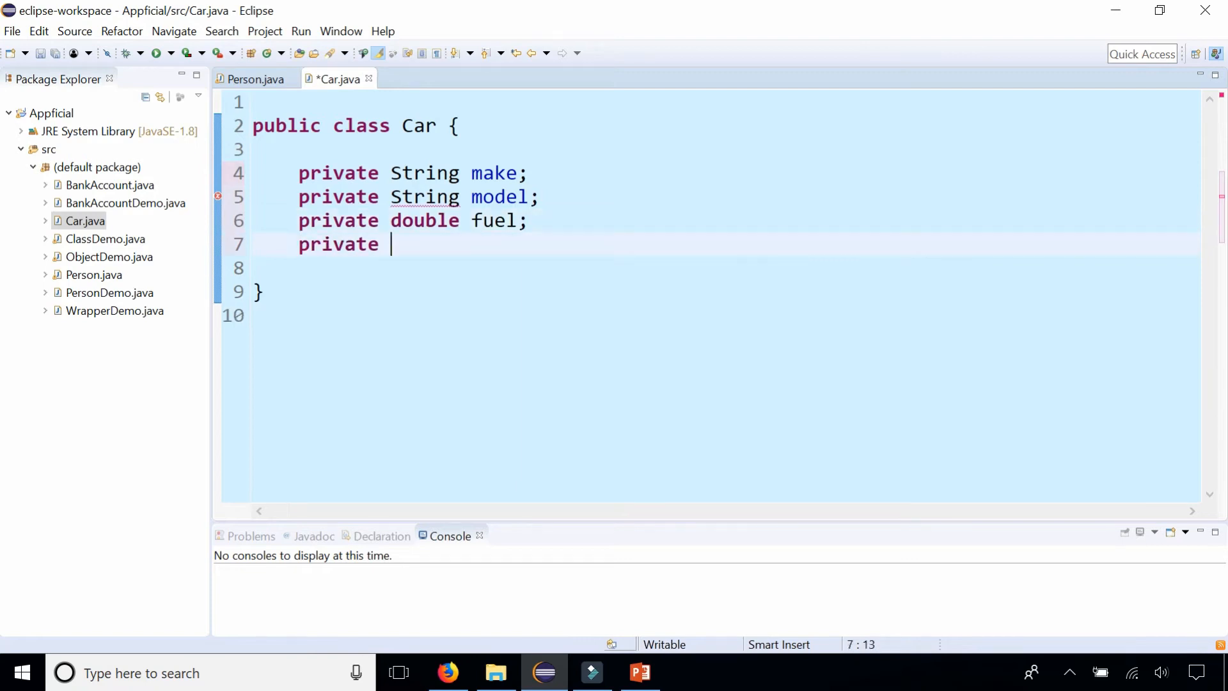
type("String color;")
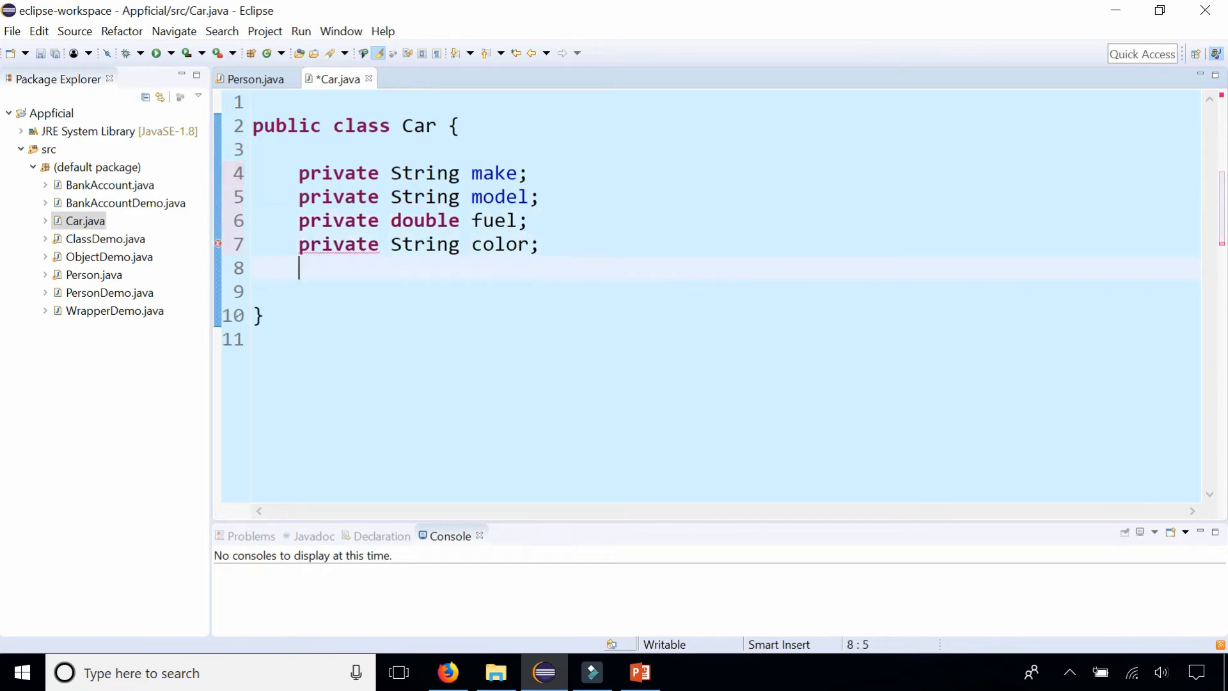
type("private")
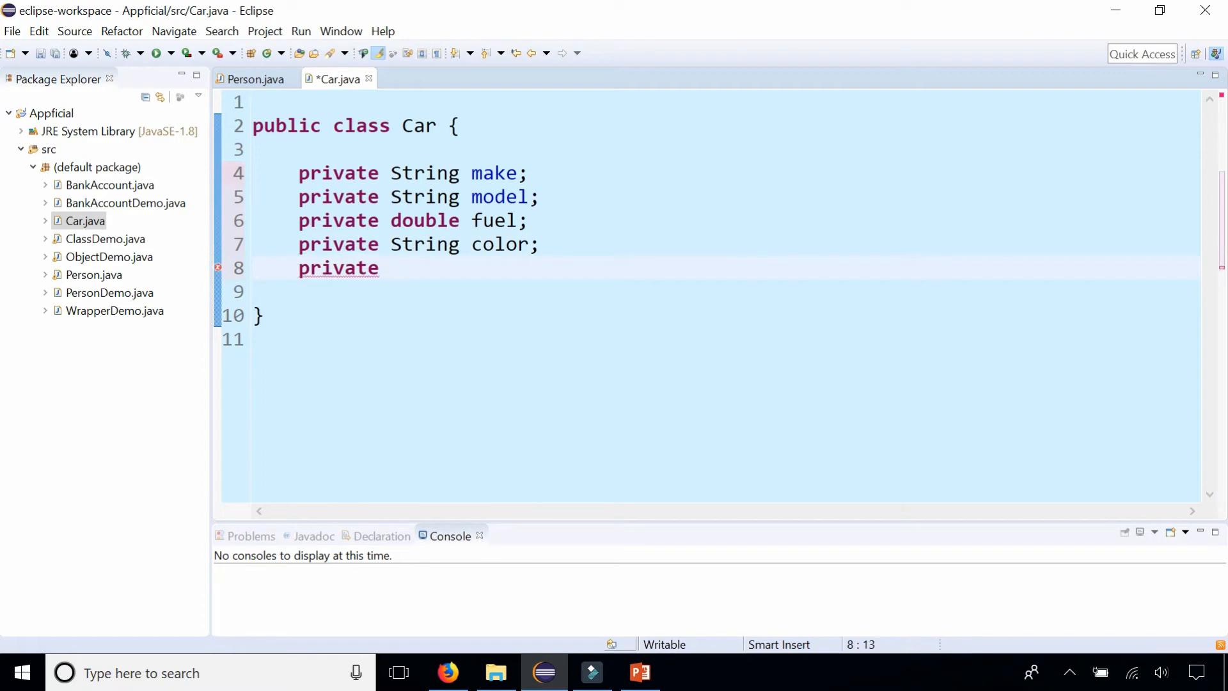
type("int")
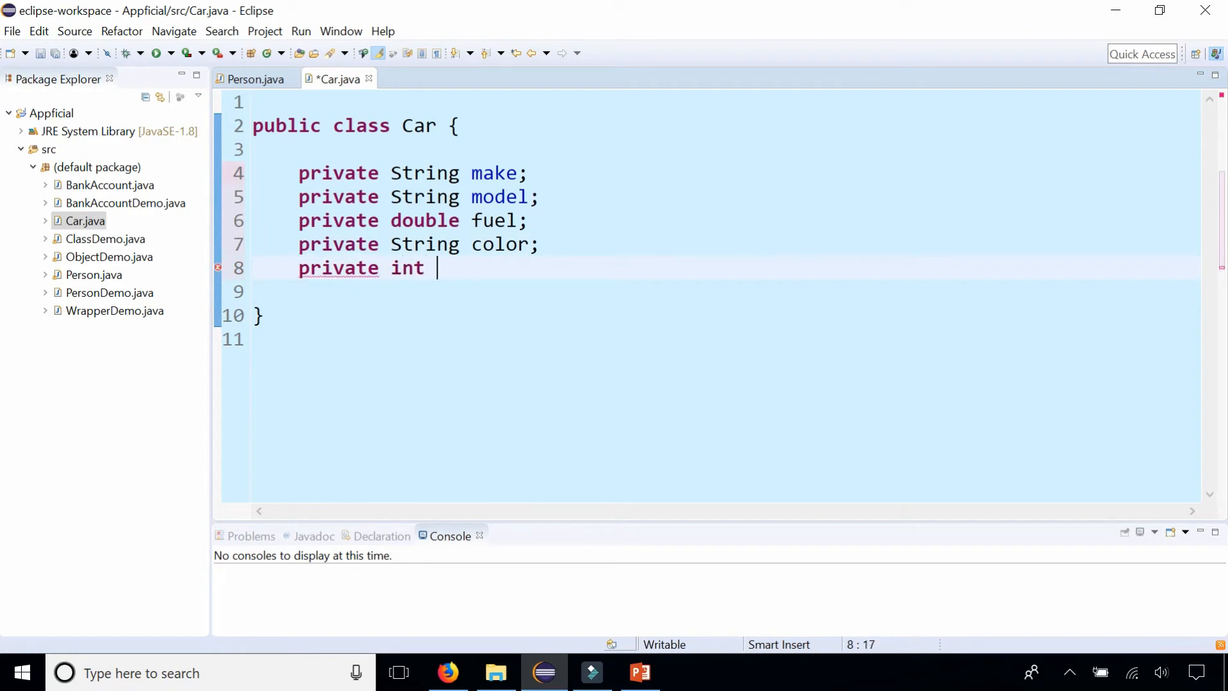
type("odometer")
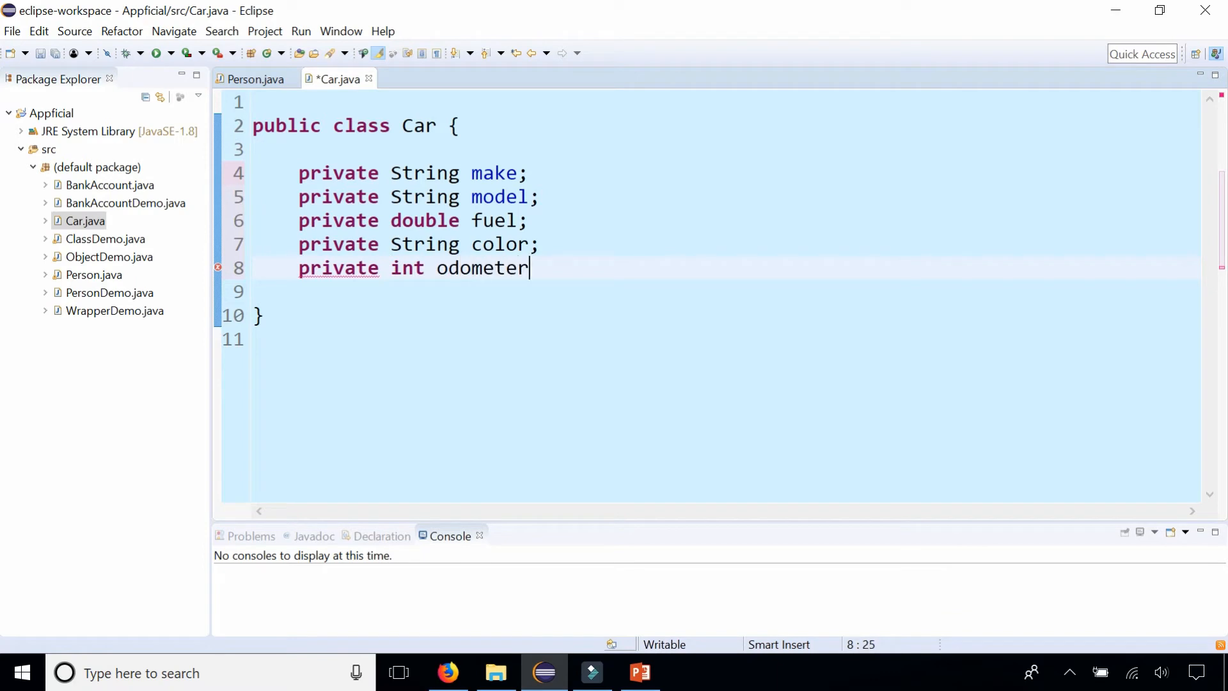
type(";")
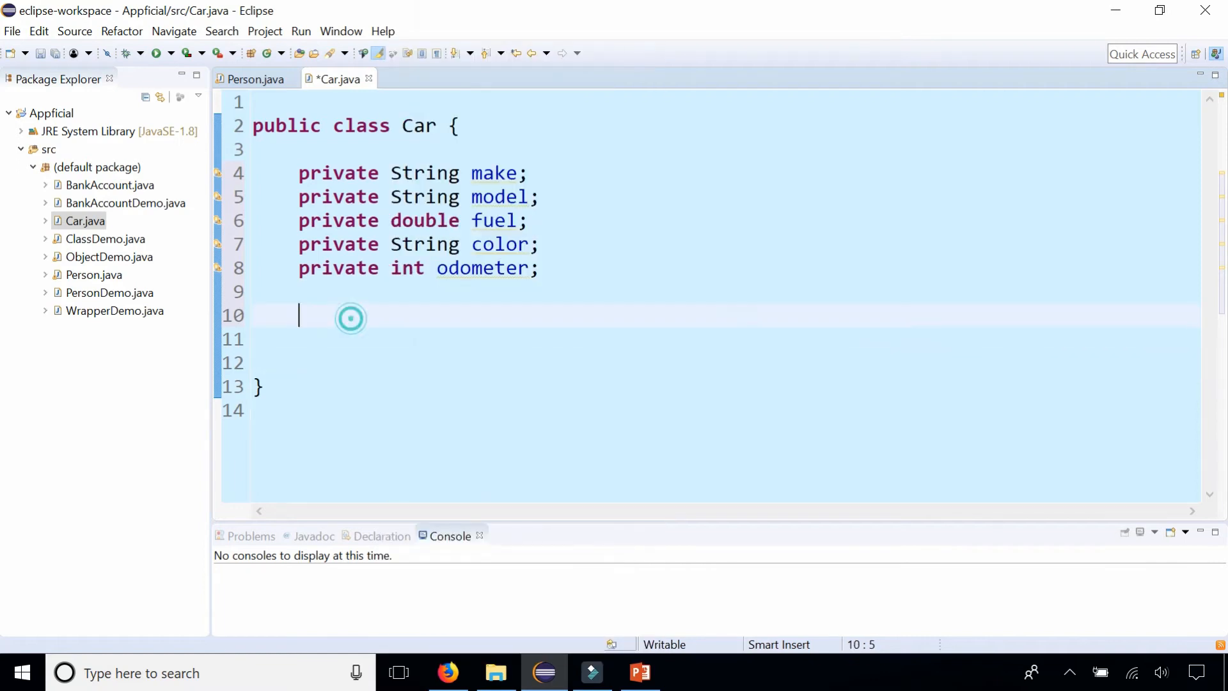
- Generate public getters and setters for all five Car fields via Source actions
right_click(350, 318)
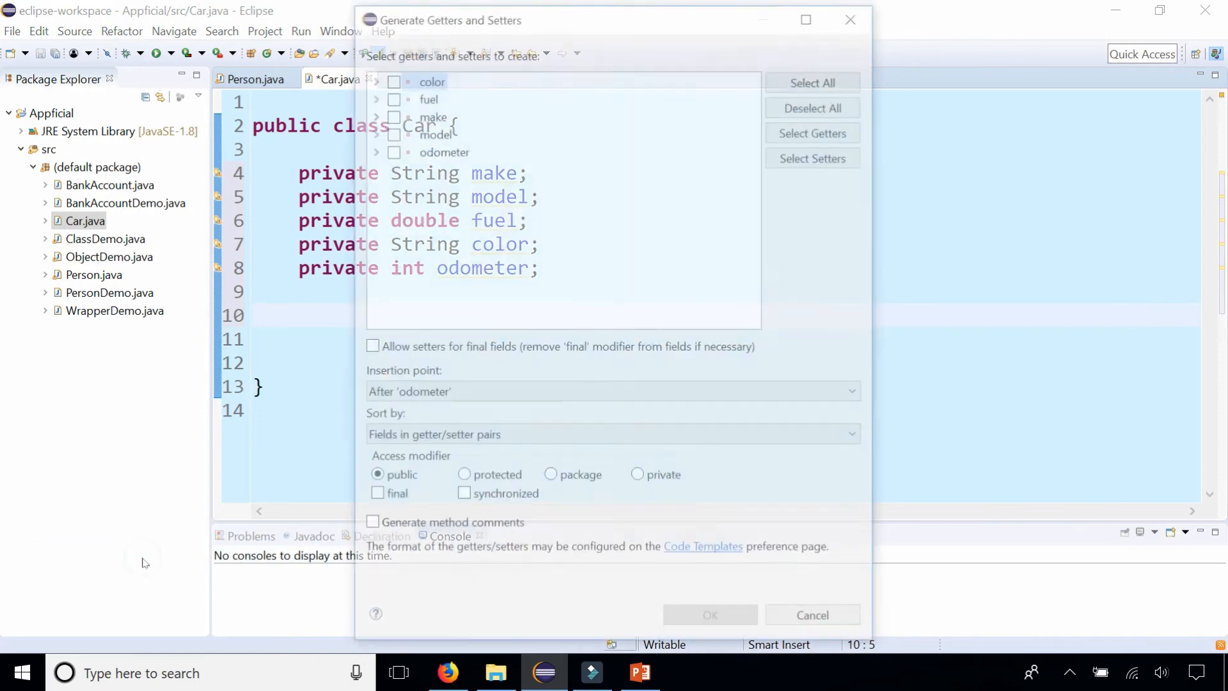
left_click(812, 78)
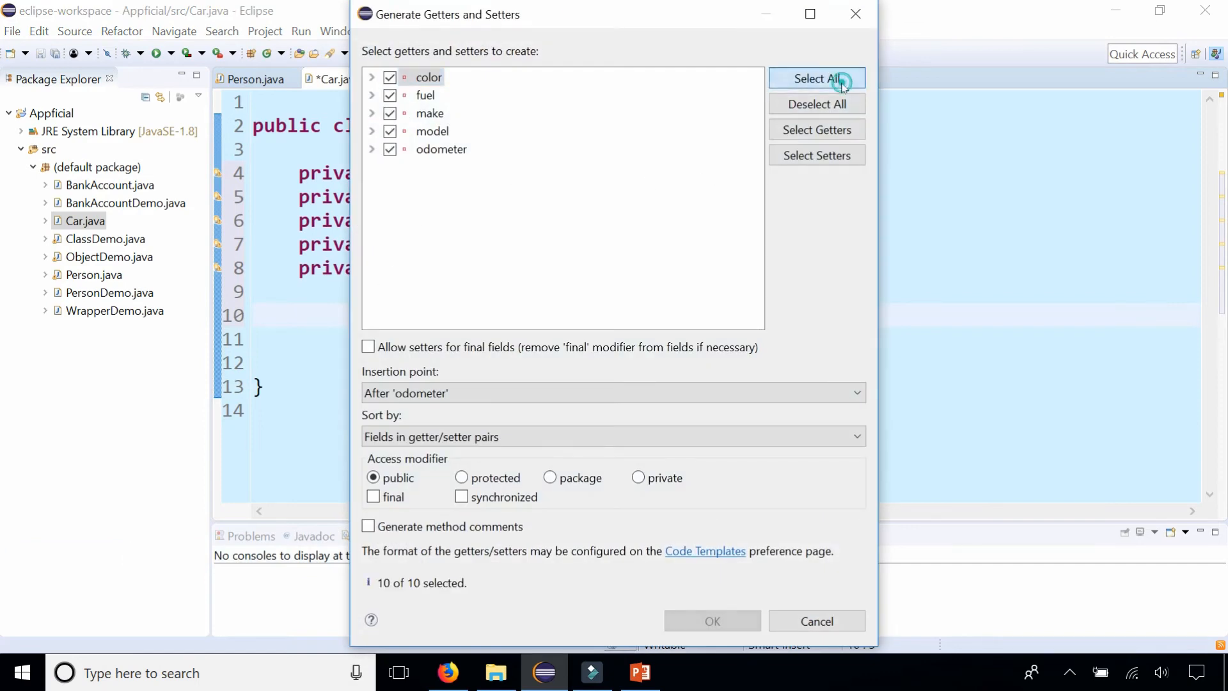
left_click(711, 621)
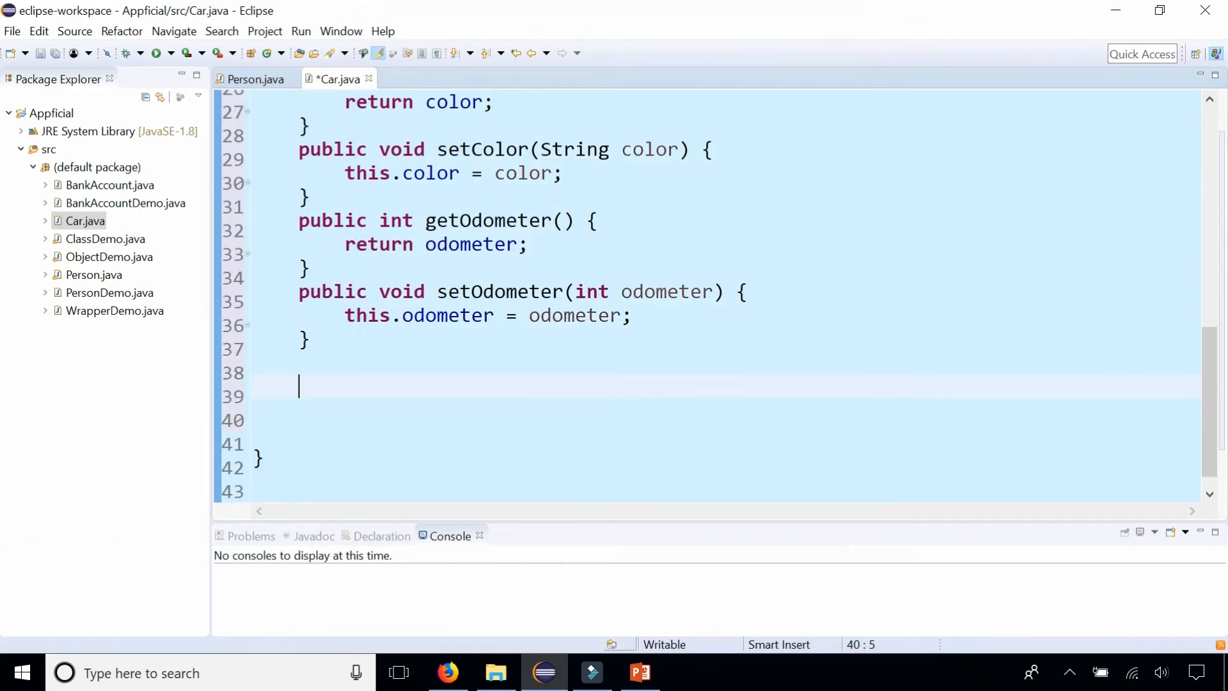
scroll("up", 3)
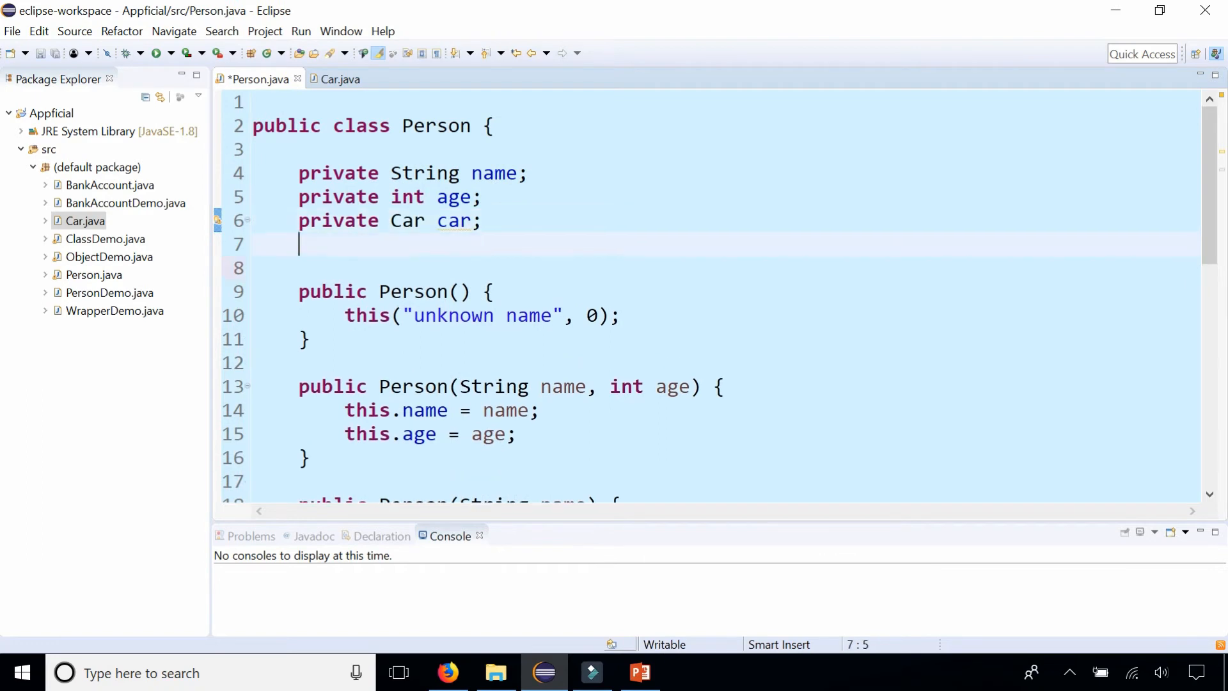
- Generate getCar() and setCar(Car car) for Person's car field
right_click(400, 265)
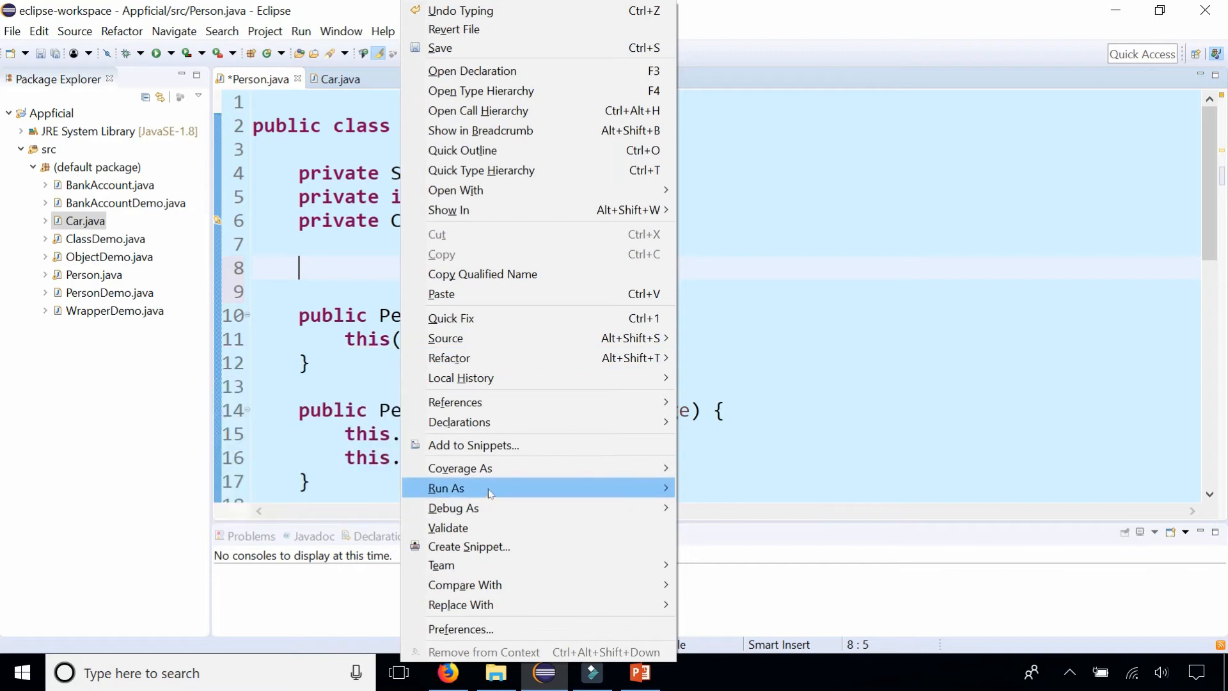
mouse_move(446, 338)
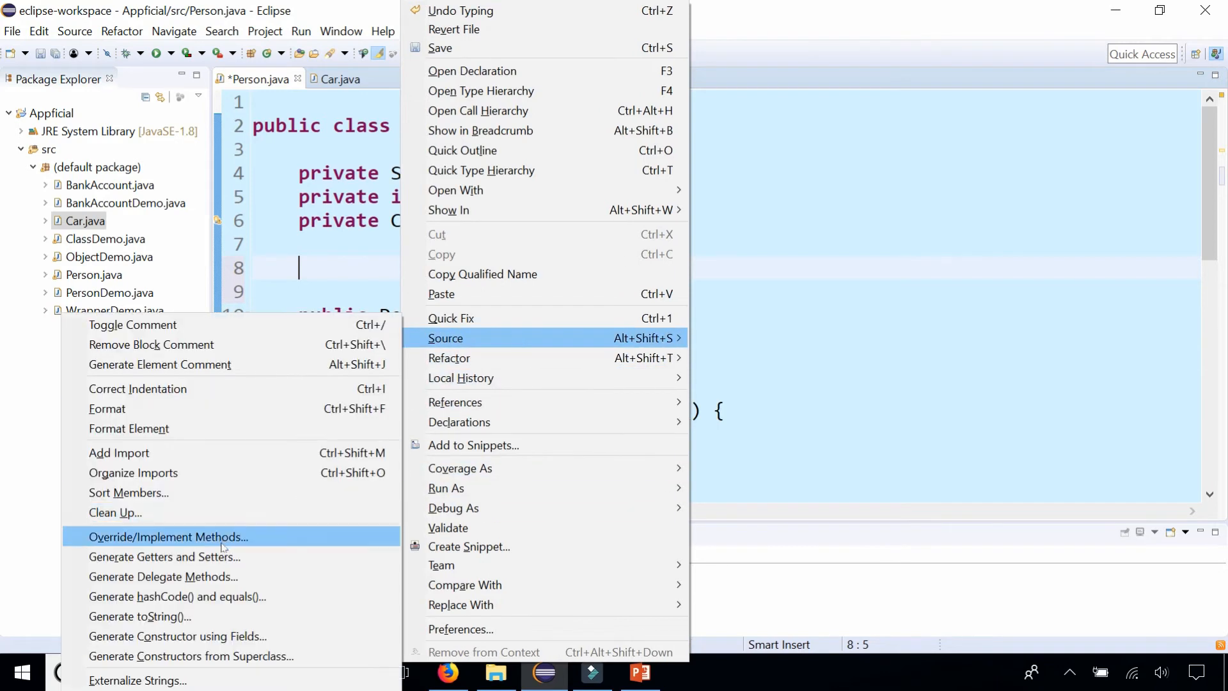
left_click(165, 557)
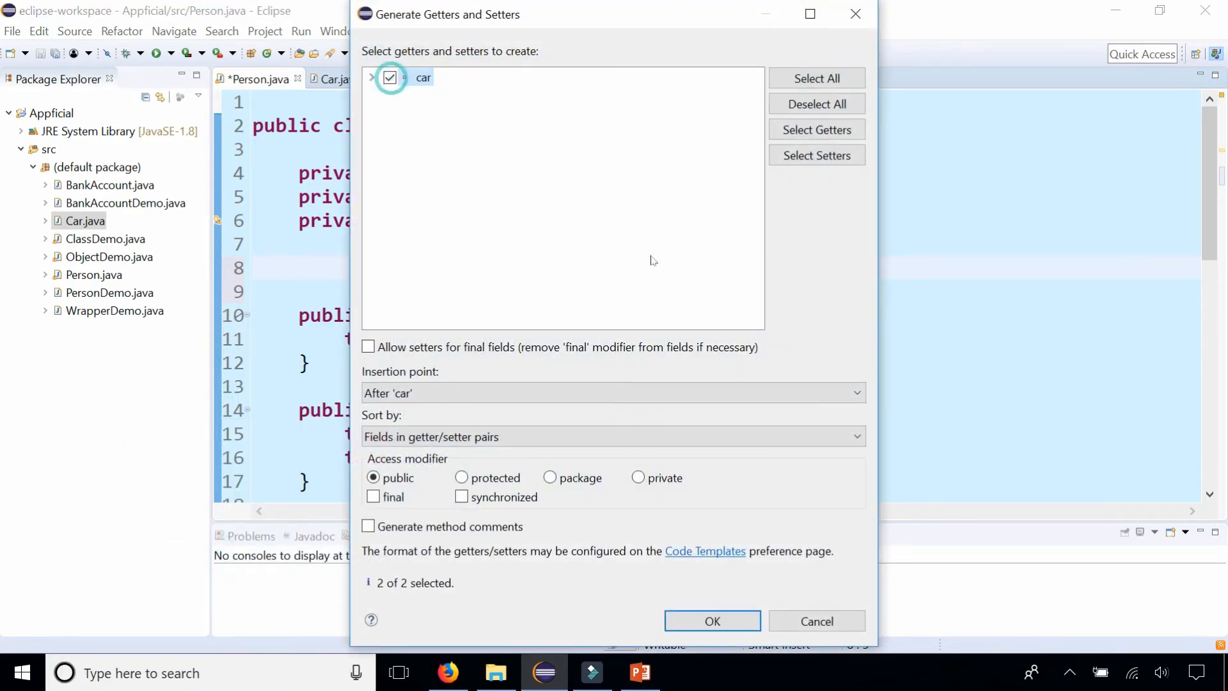
left_click(711, 620)
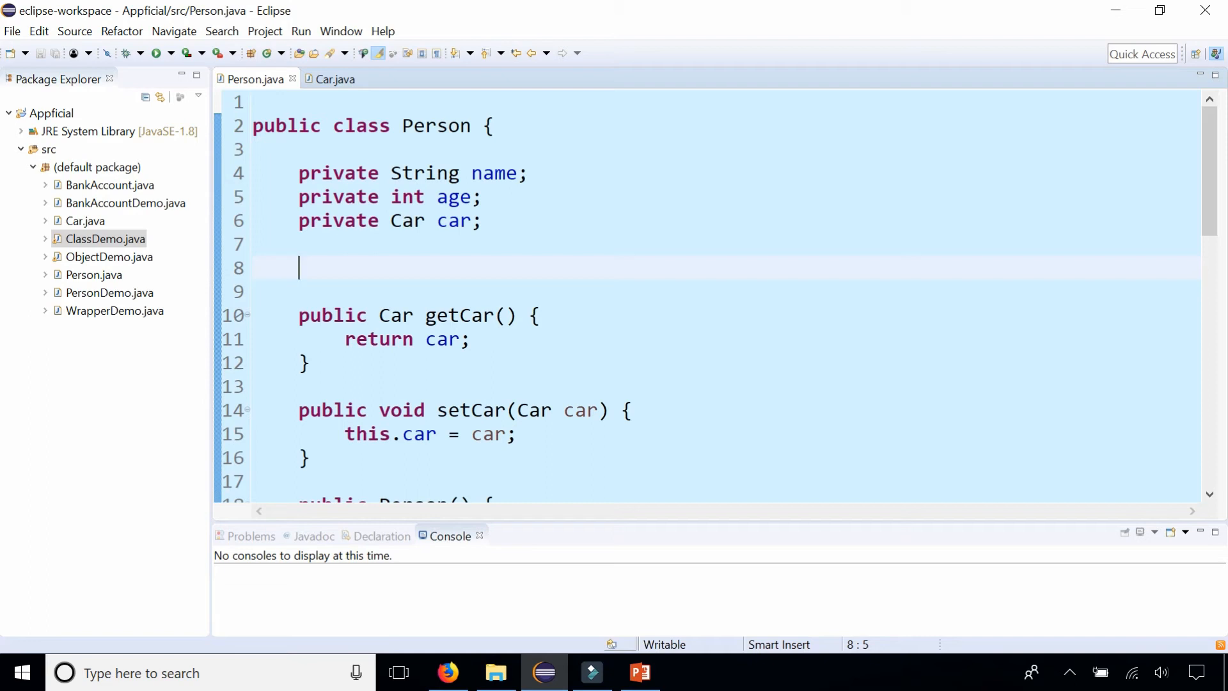
- In PersonDemo.java, add 'c.setCar(new Car());' below person c's declaration
double_click(110, 292)
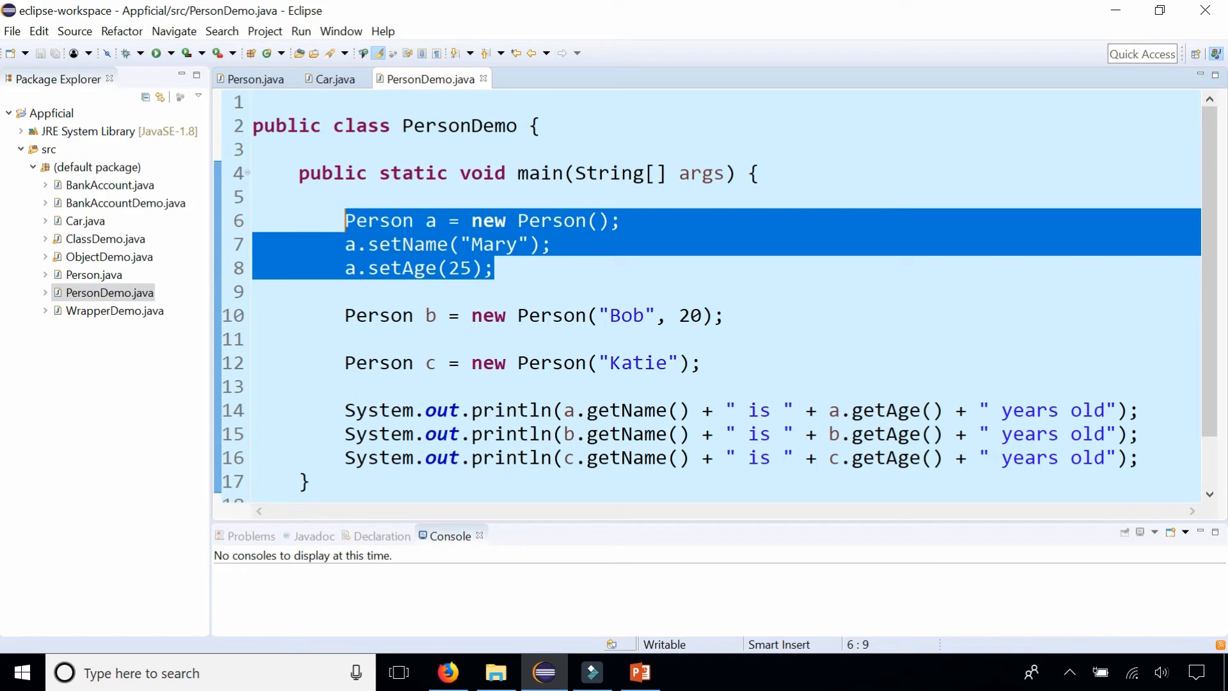
left_click(702, 362)
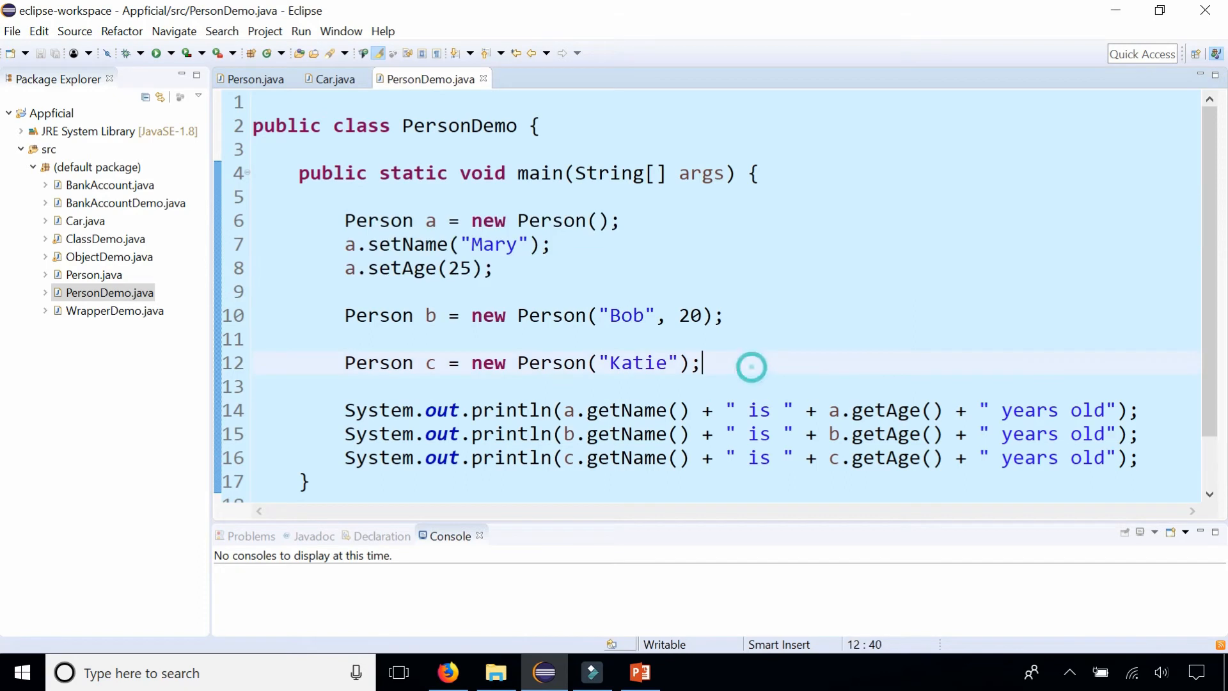
key("Enter")
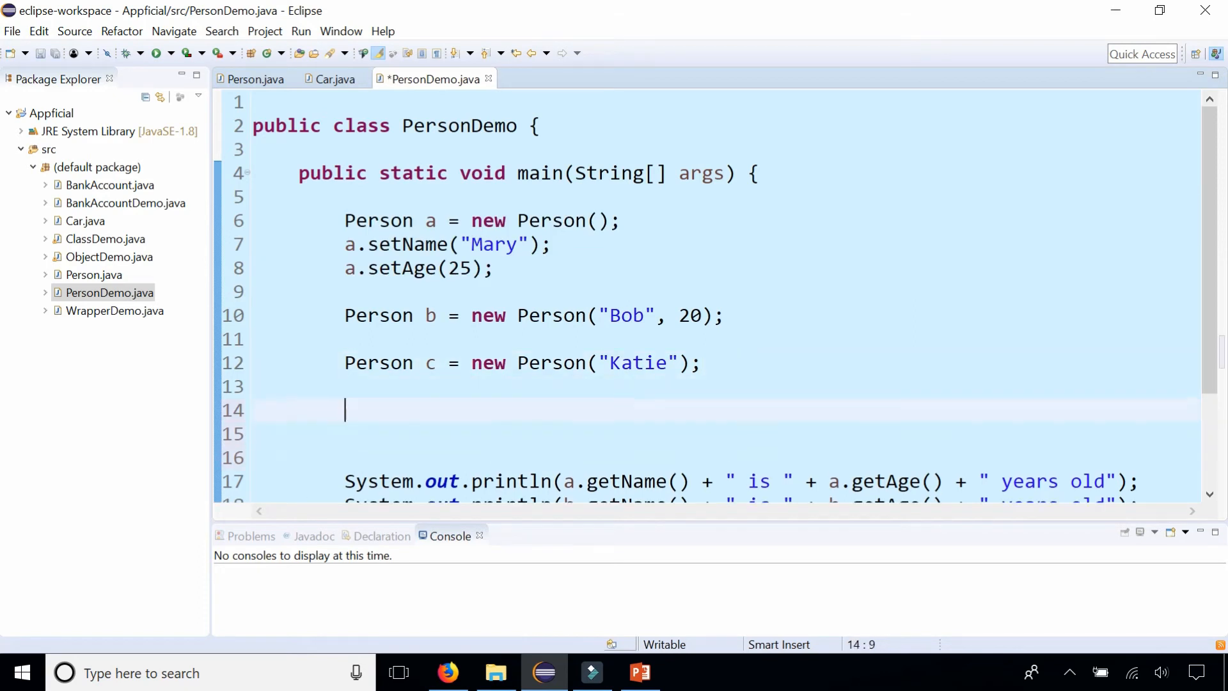
type("c")
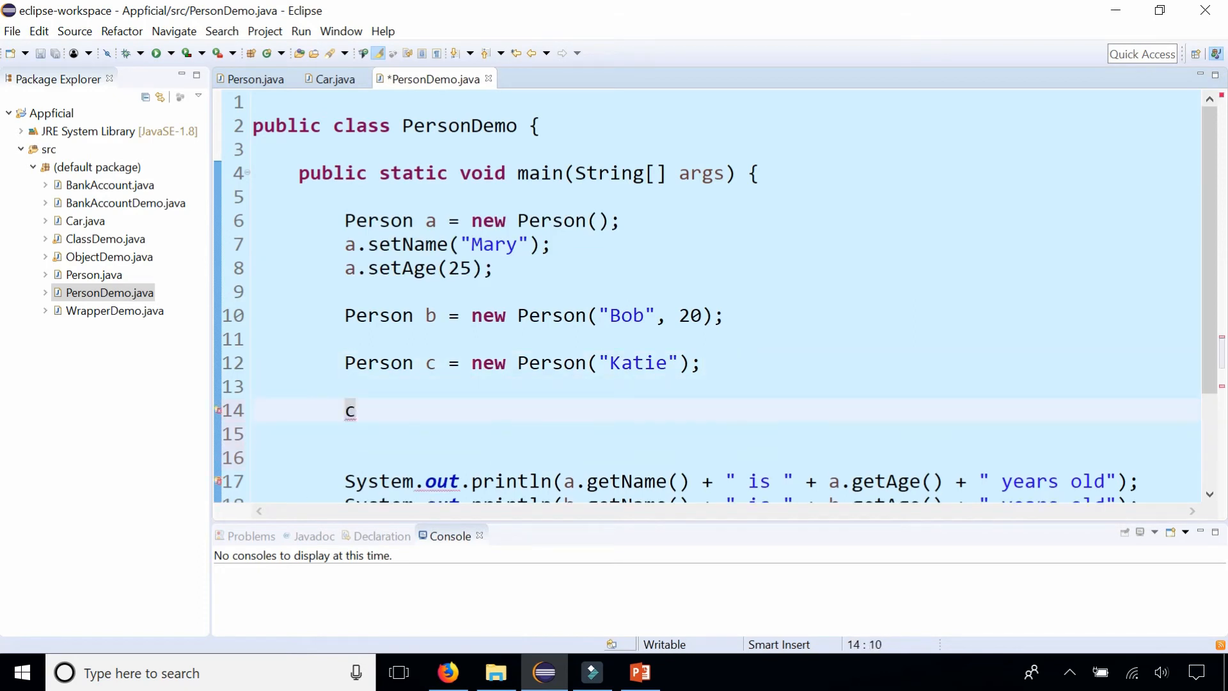
type(".set")
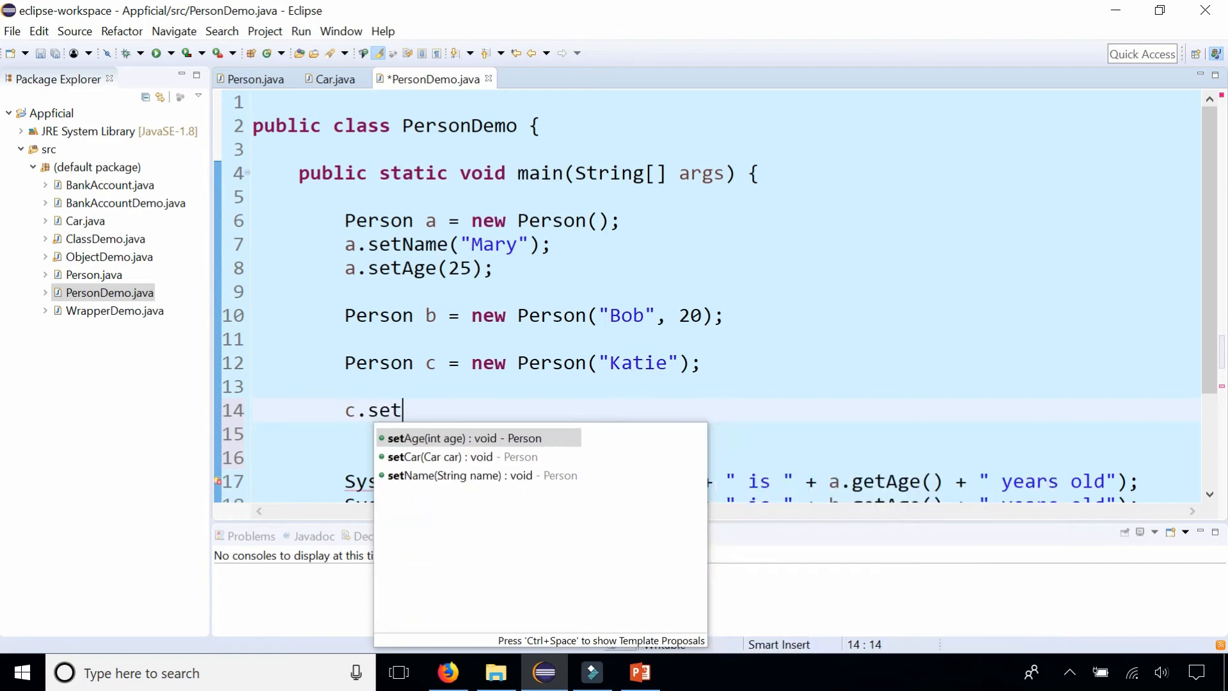
left_click(462, 457)
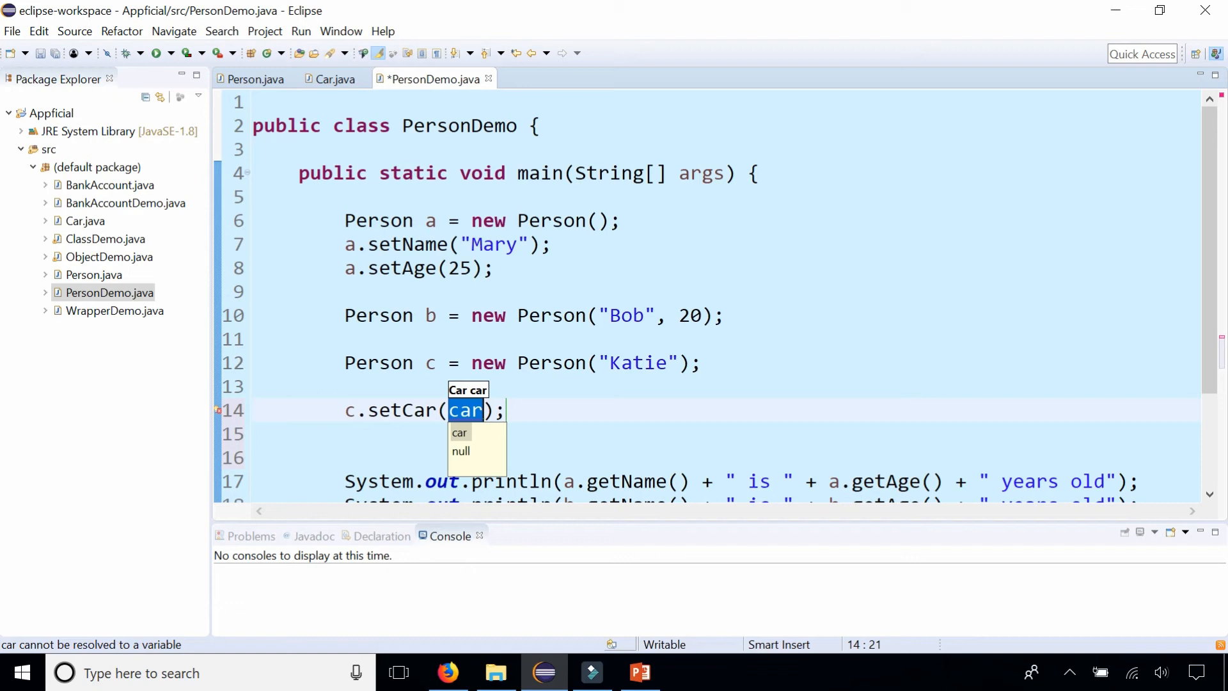
type("new C")
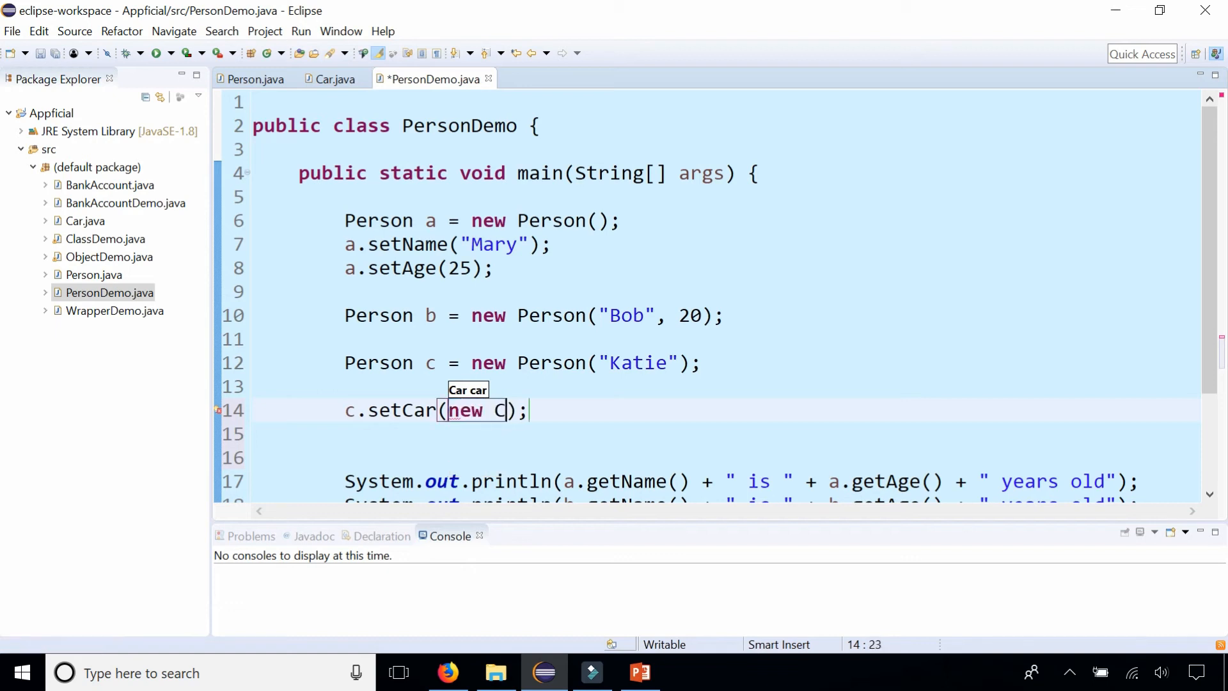
type("ar()")
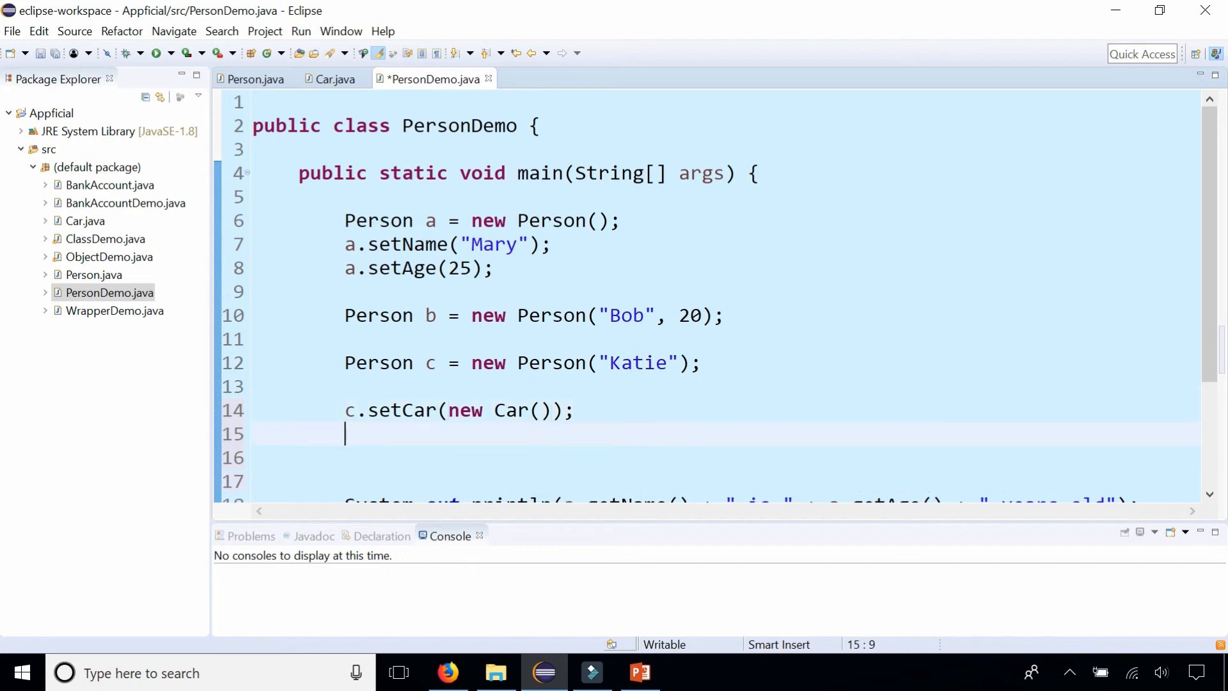
type("c")
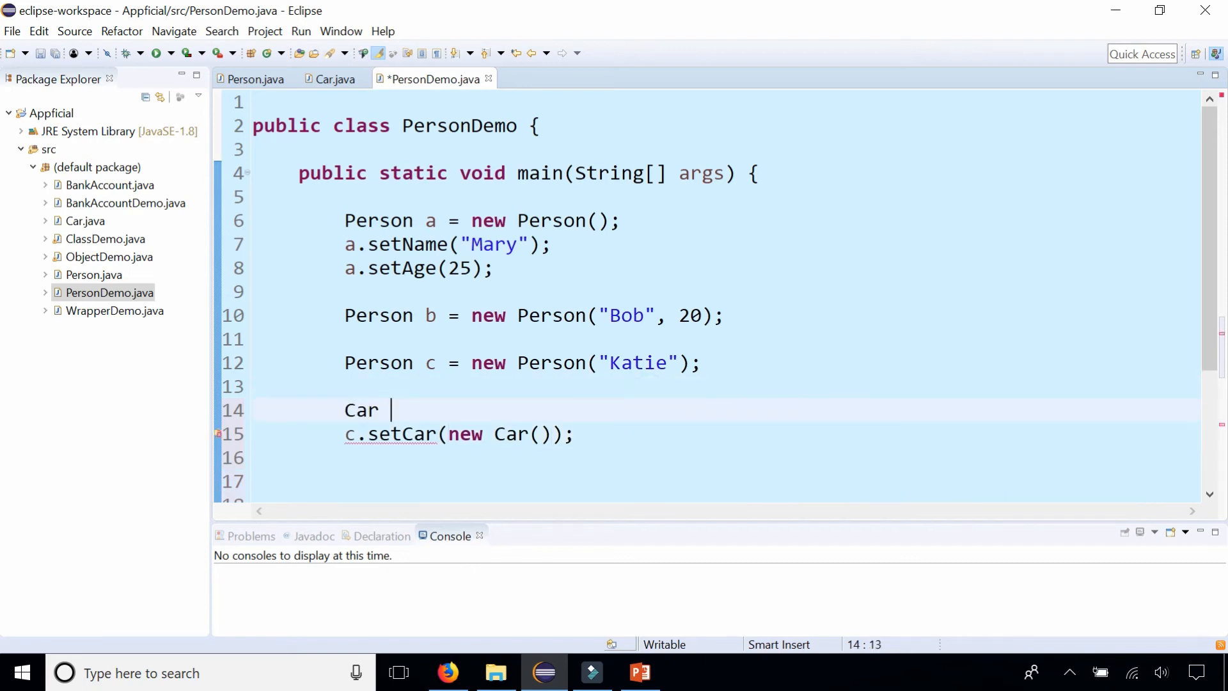
type("honda")
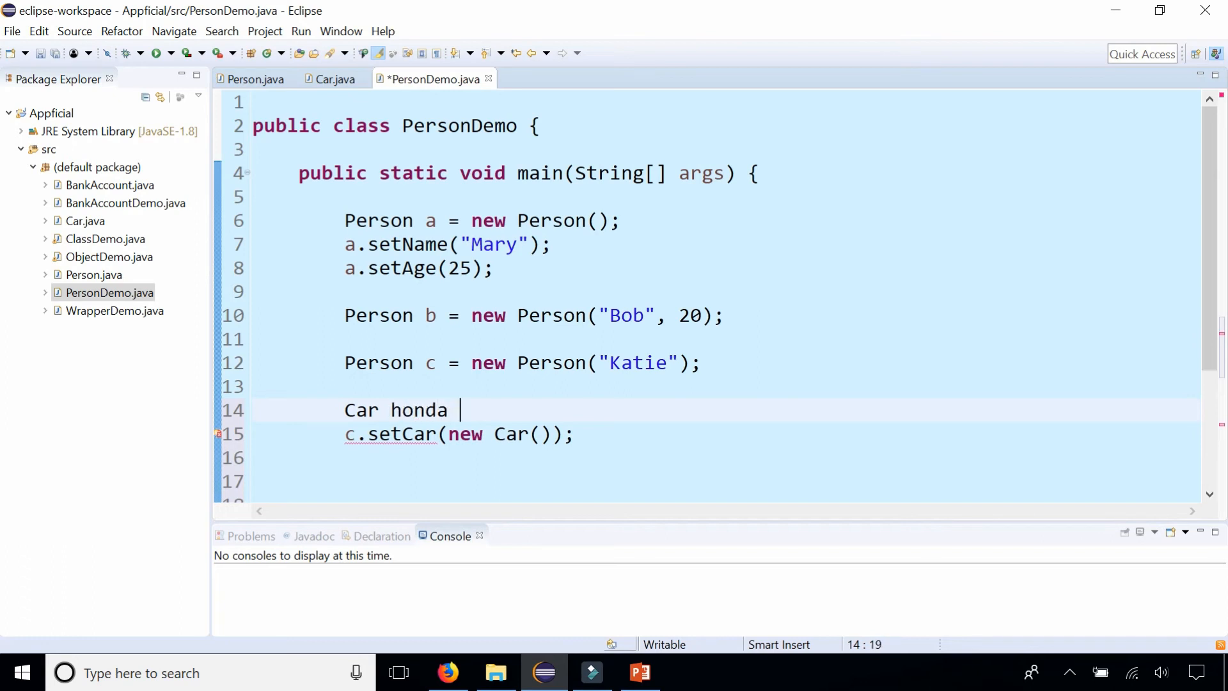
type("= new Car()")
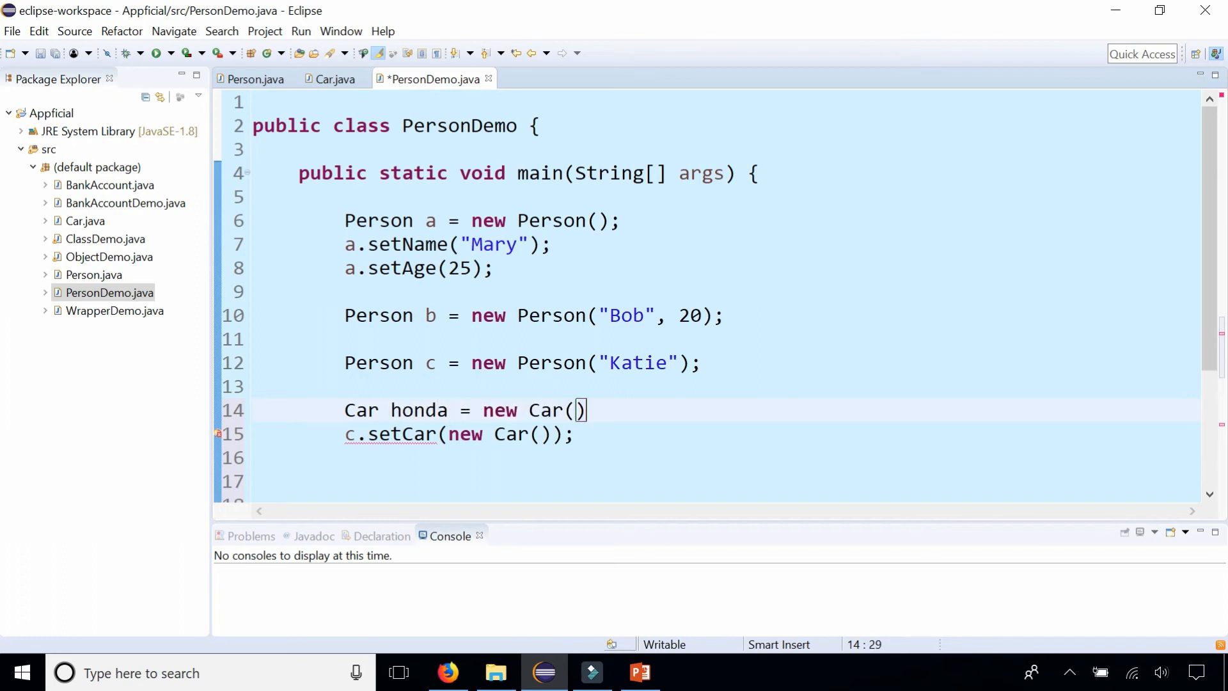
type(";")
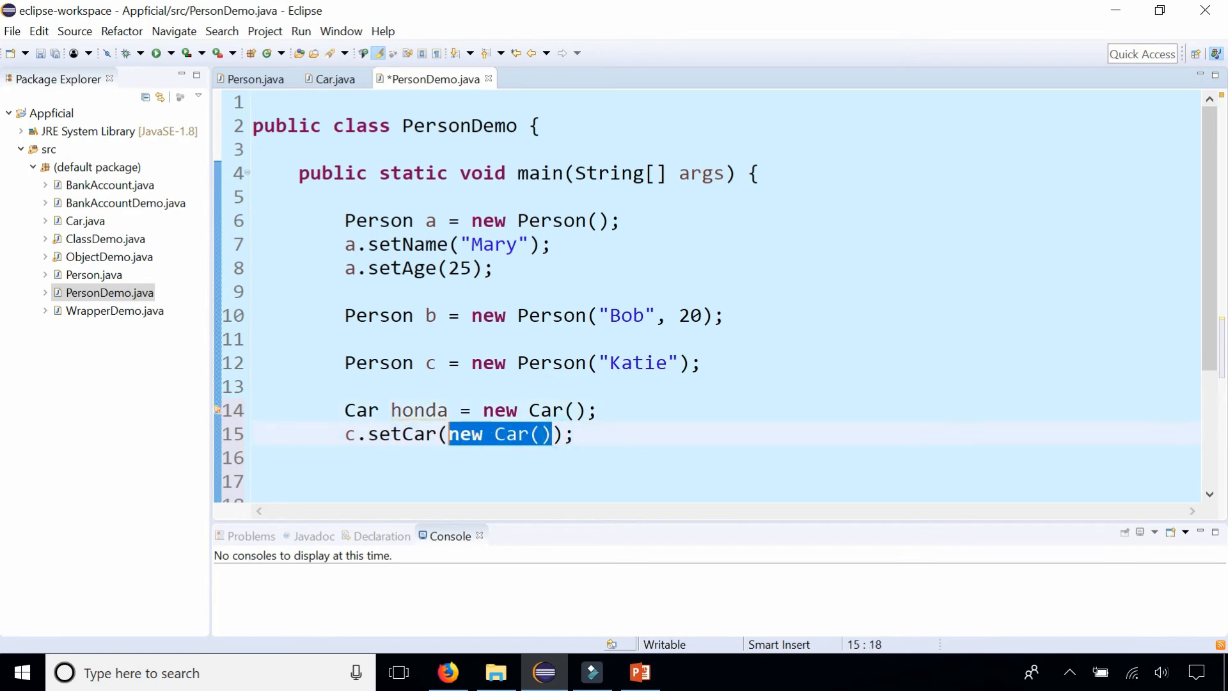
type("honda")
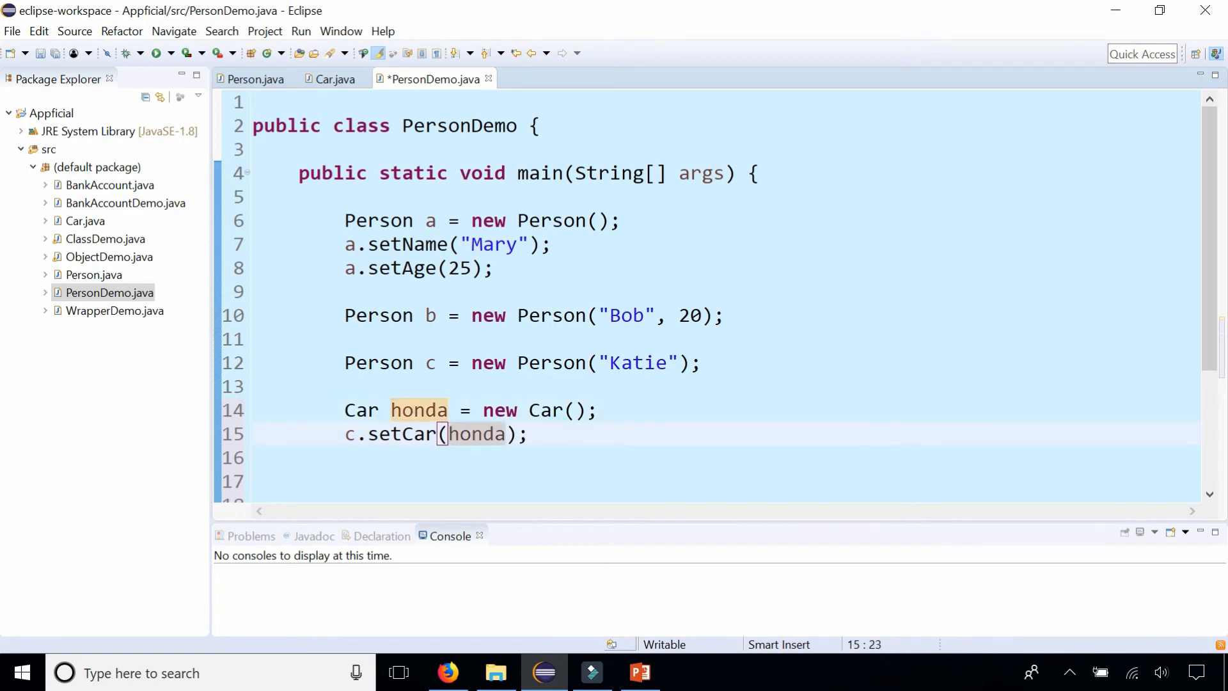
type("new Car()")
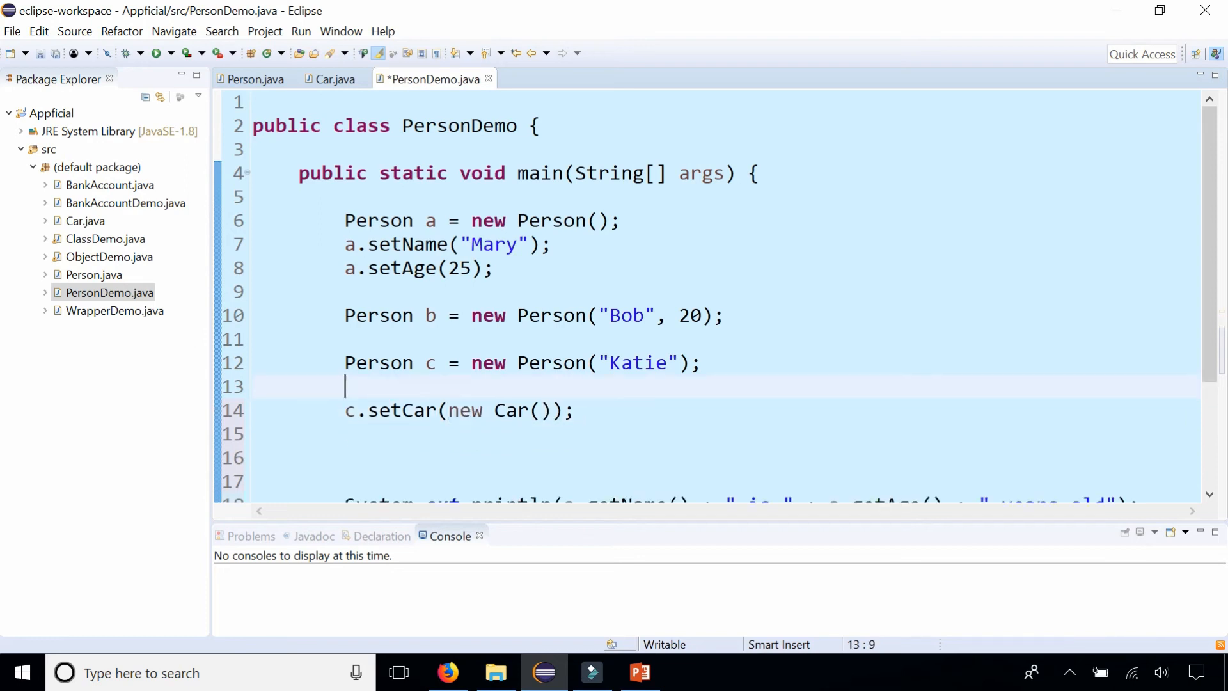
- Add 'c.getCar().setColor("blue");' on a new line using content assist
key("enter")
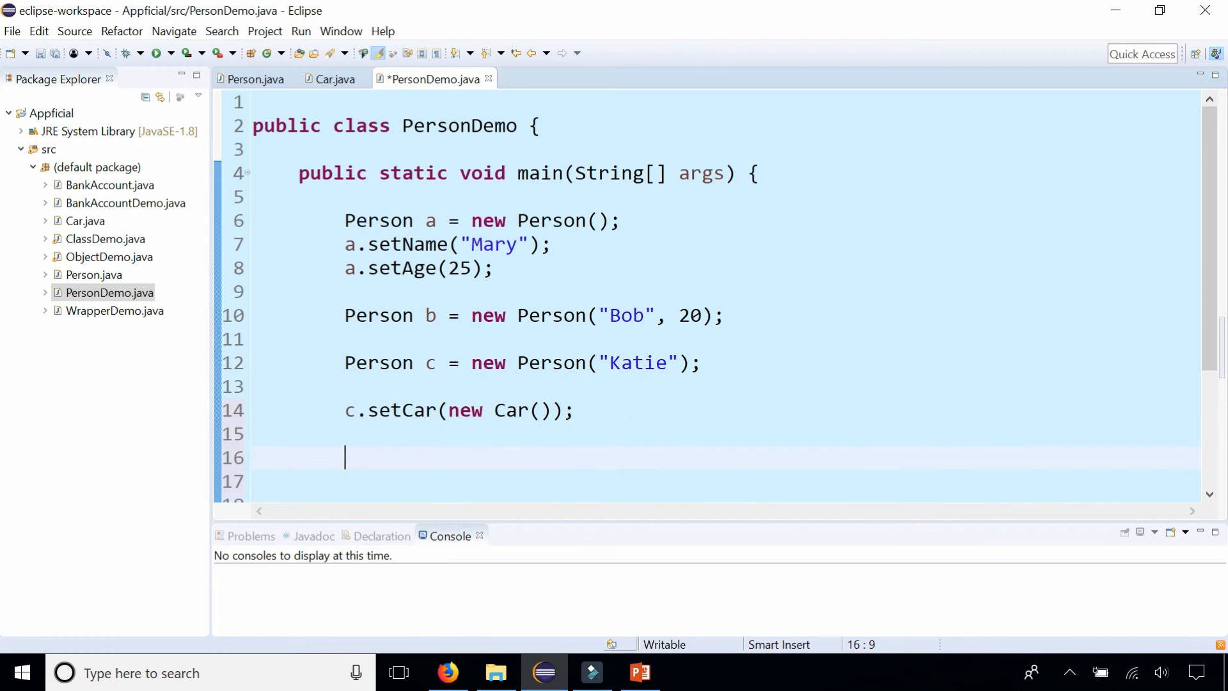
type("c.g")
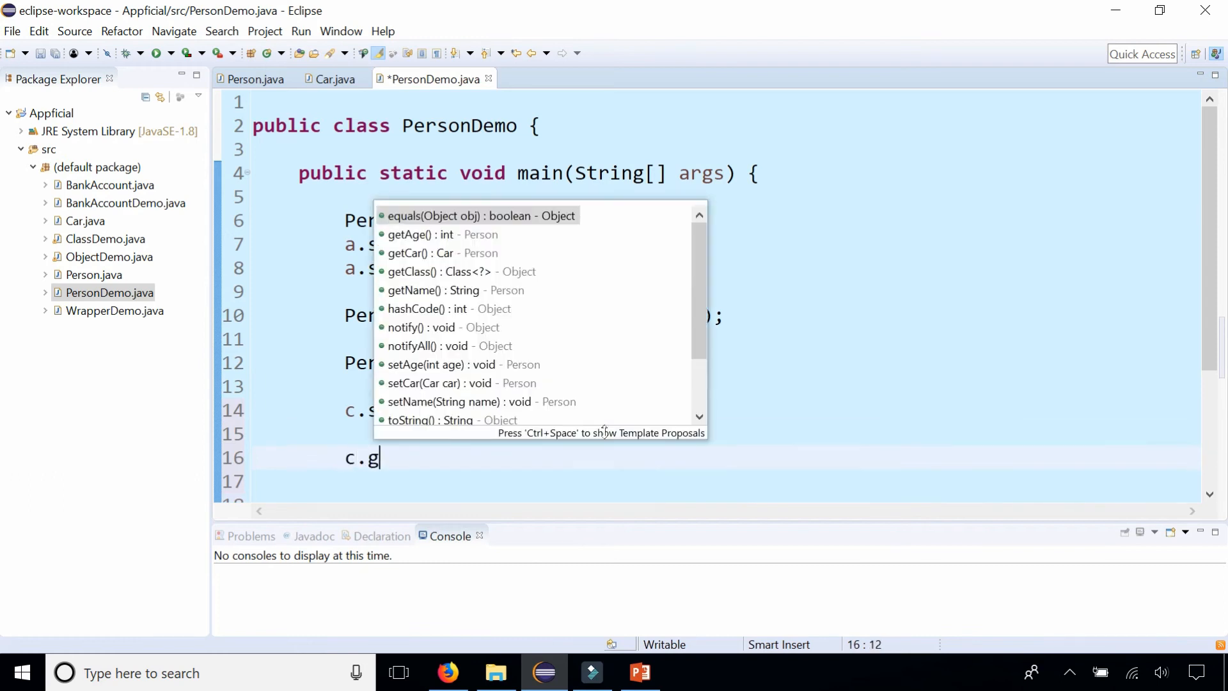
type("etCar().")
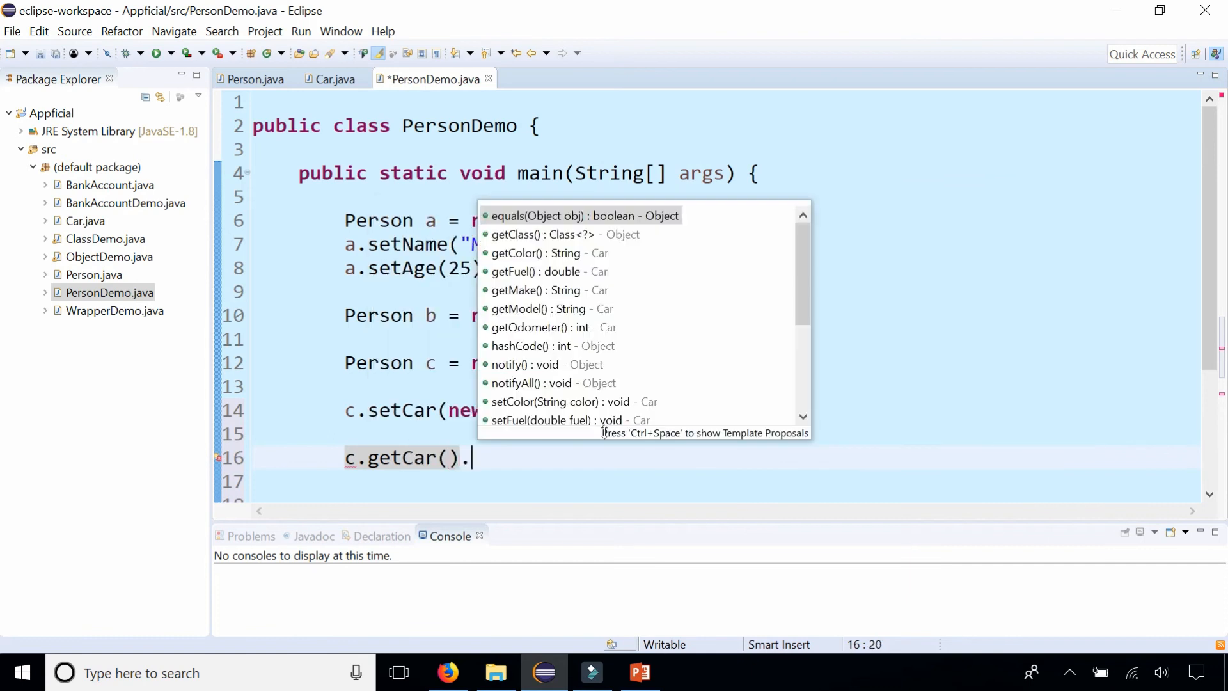
type("setColor(\"blu);")
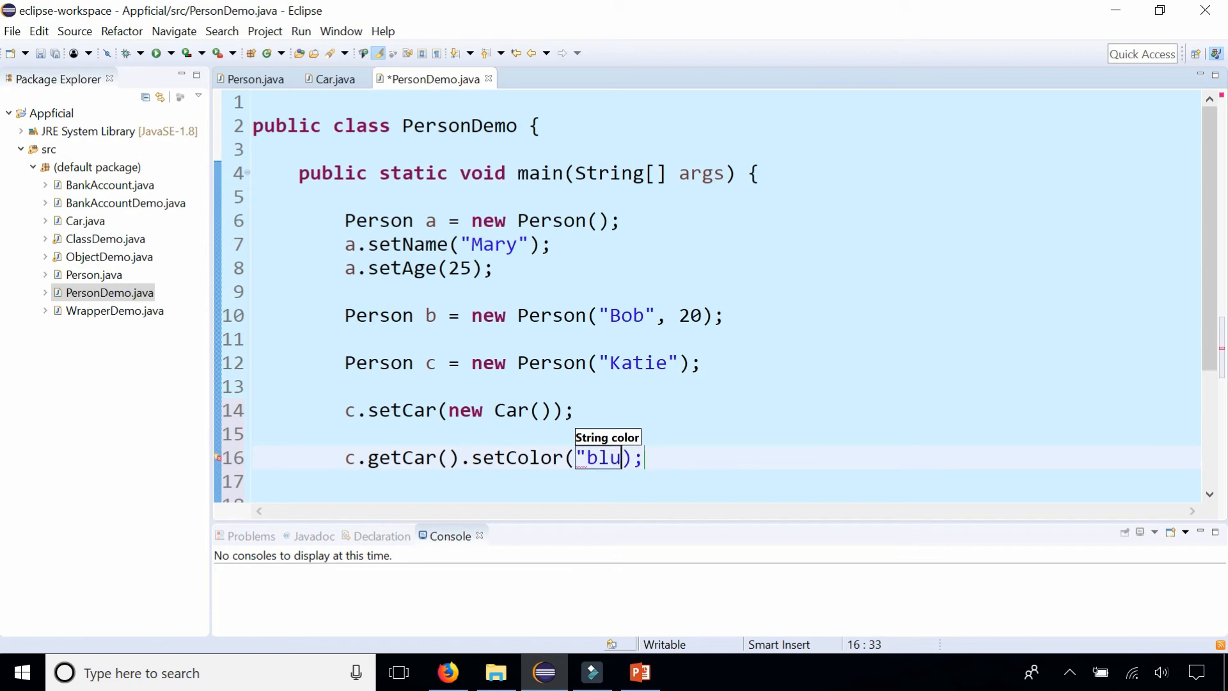
- Add 'c.getCar().setMake("Honda");' on the next line
type("c.ge")
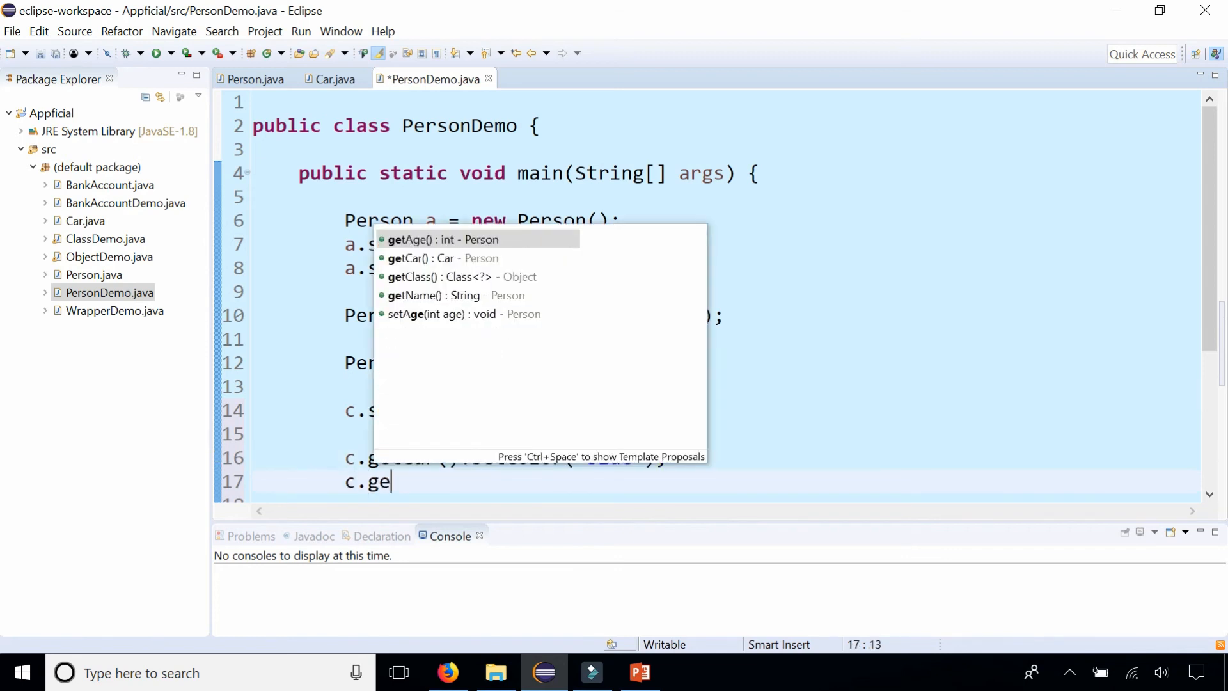
type("t")
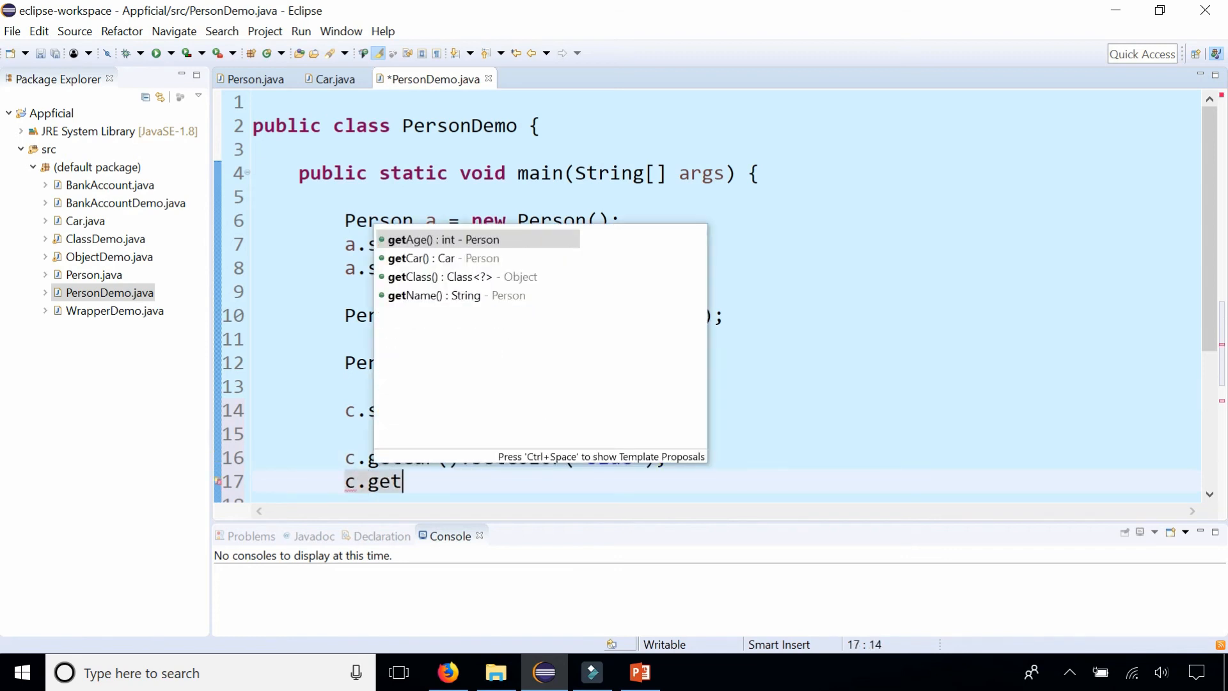
type("Car().se")
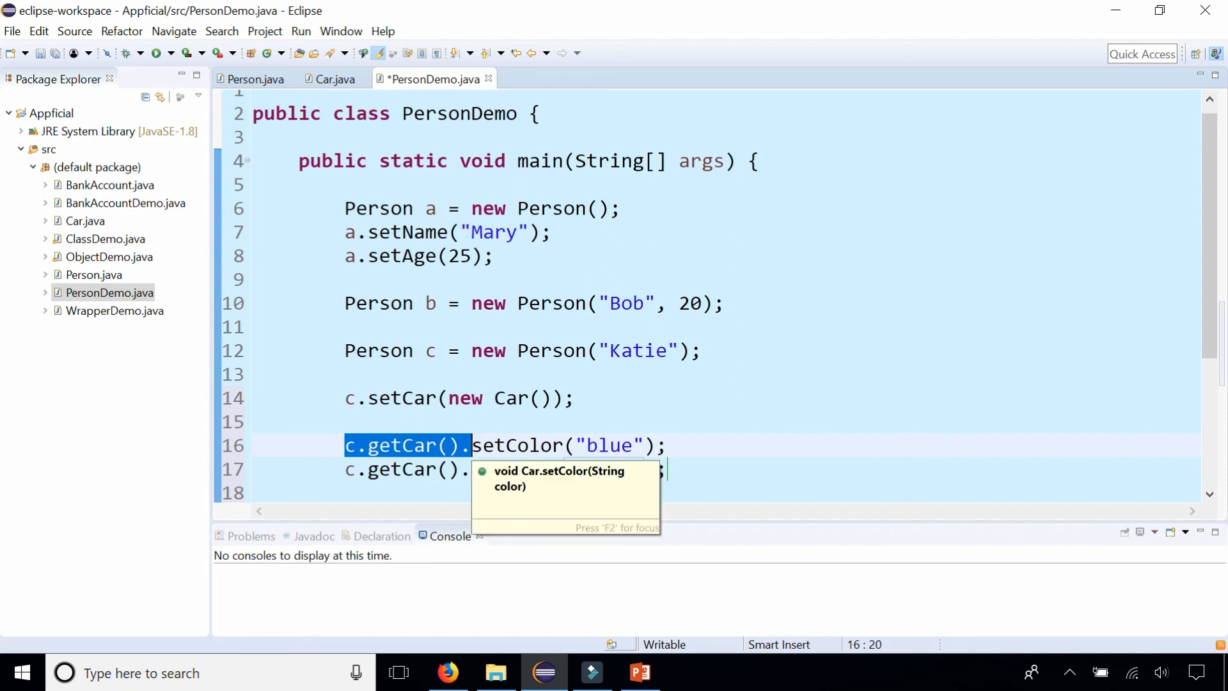
type("setMake(\"Honda\");")
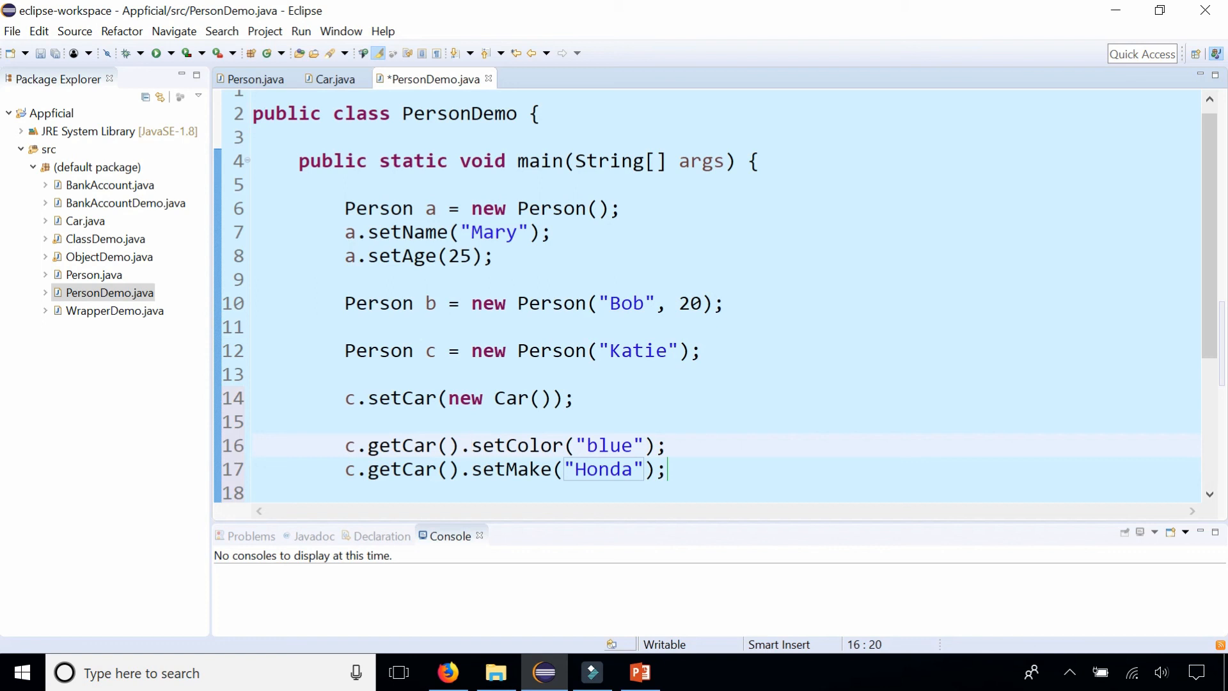
left_click(666, 470)
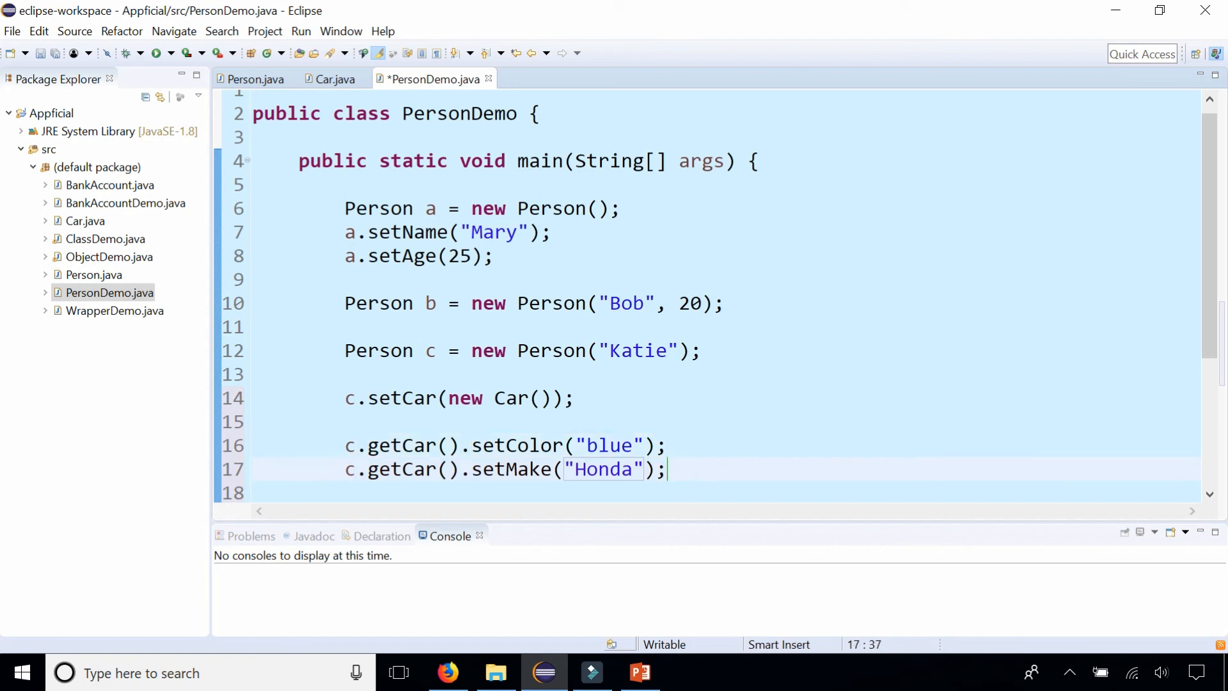
- Return to Person.java showing its car field and getCar/setCar methods
left_click(255, 78)
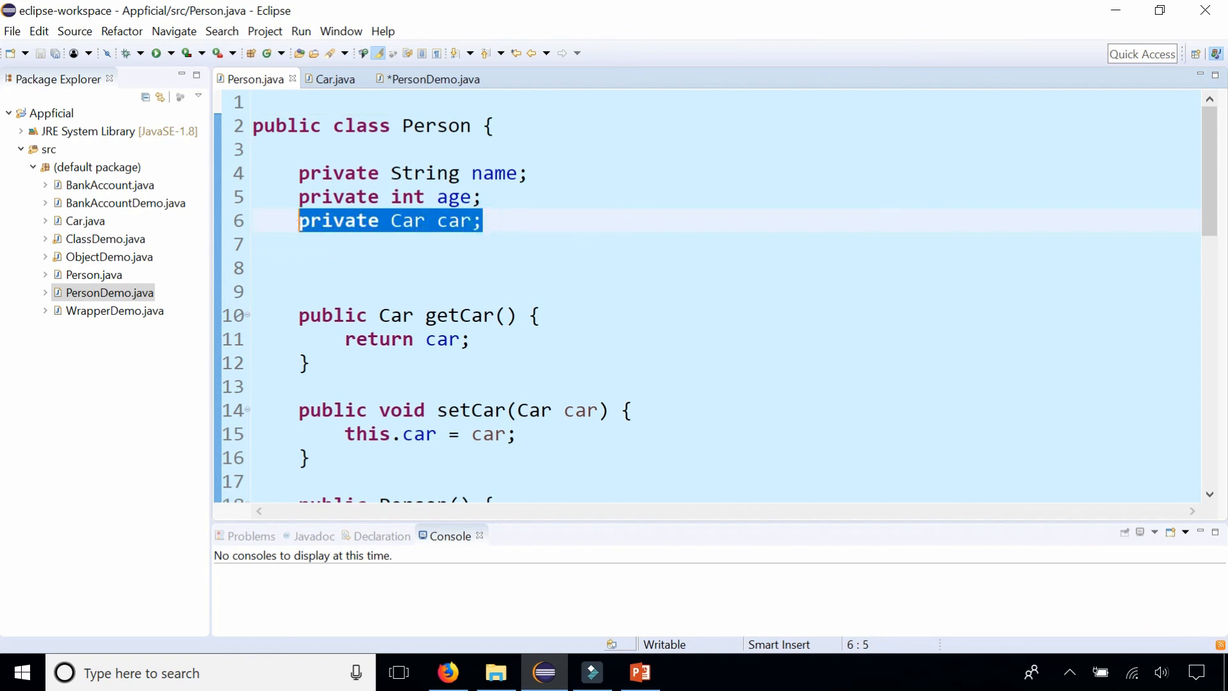
left_click(434, 126)
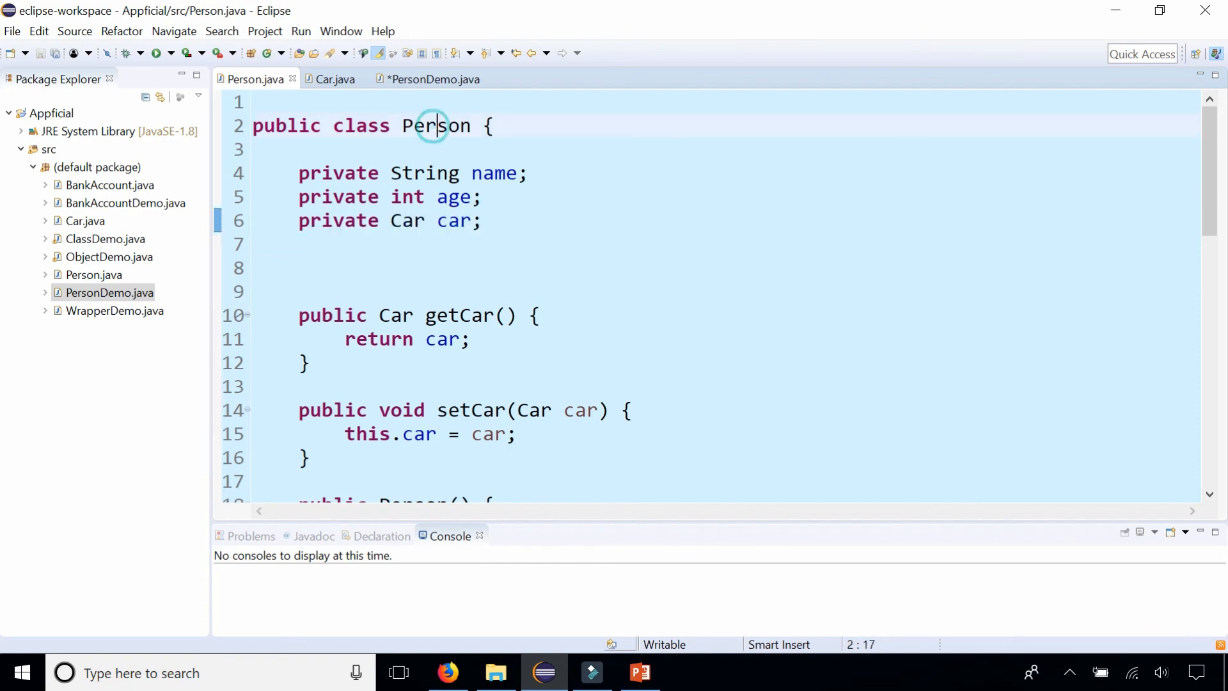